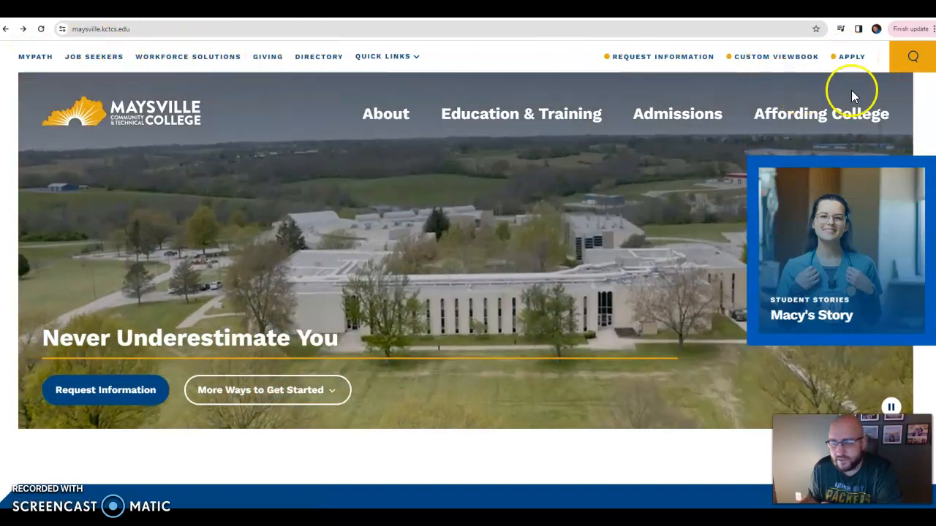
# Step: Search the Maysville site for 'bookstore' and follow the Rowan Campus online bookstore link
pyautogui.write('bookstore')
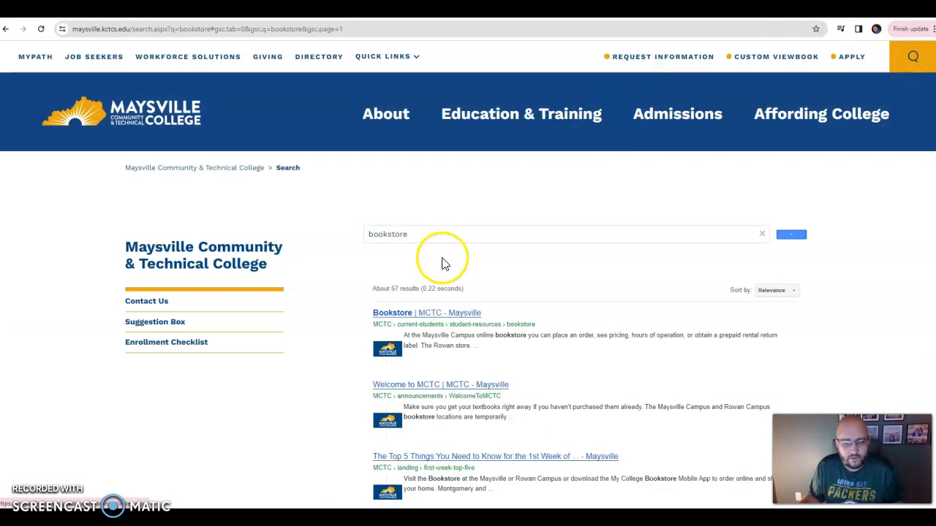
pyautogui.scroll(-3)
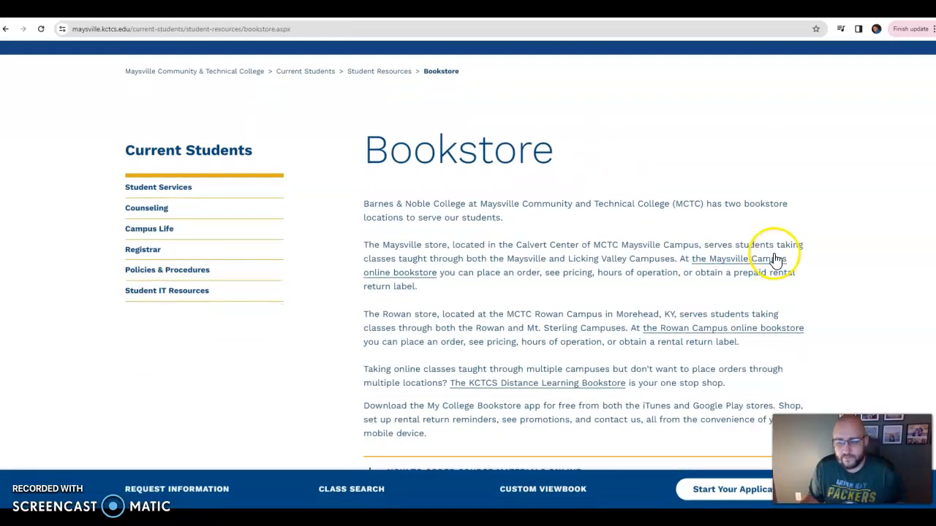
pyautogui.scroll(-3)
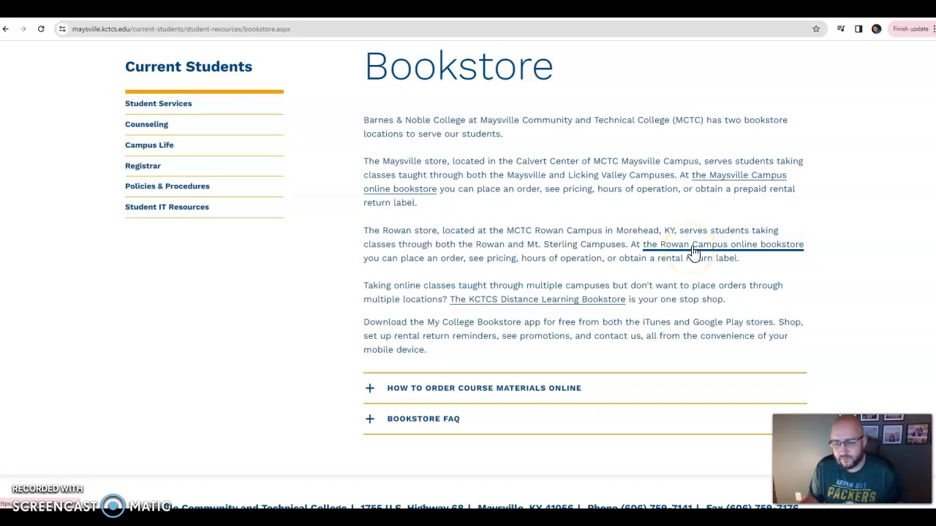
pyautogui.click(692, 246)
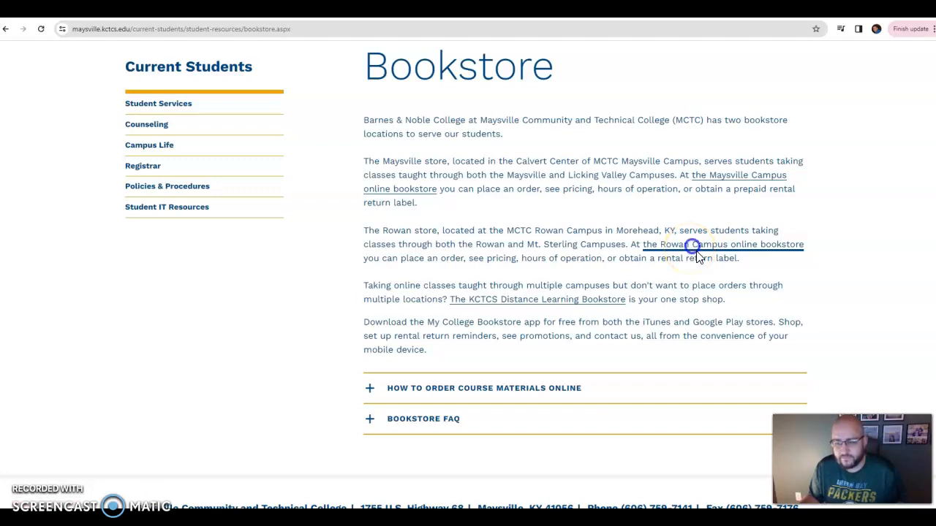
pyautogui.click(722, 244)
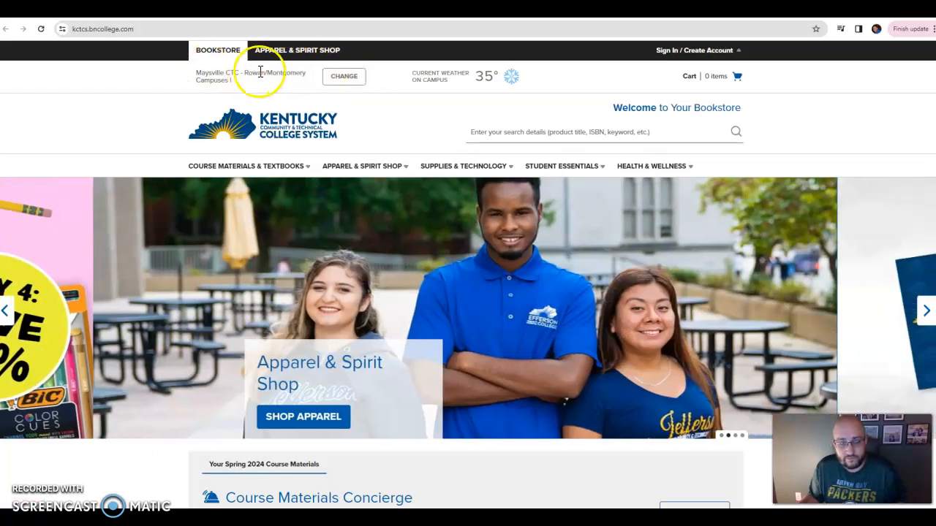
pyautogui.moveTo(391, 97)
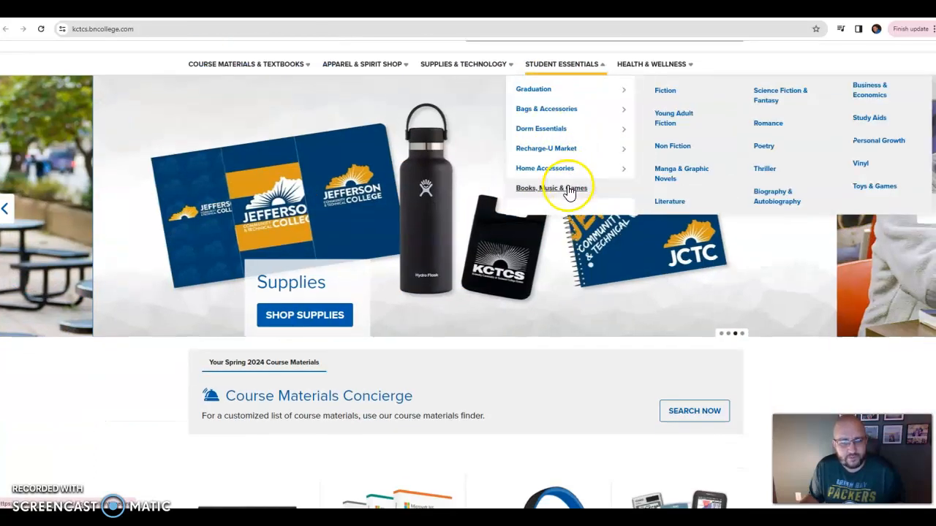
# Step: Use Course Materials Concierge's Search Now to reach the Find Course Materials page
pyautogui.scroll(-3)
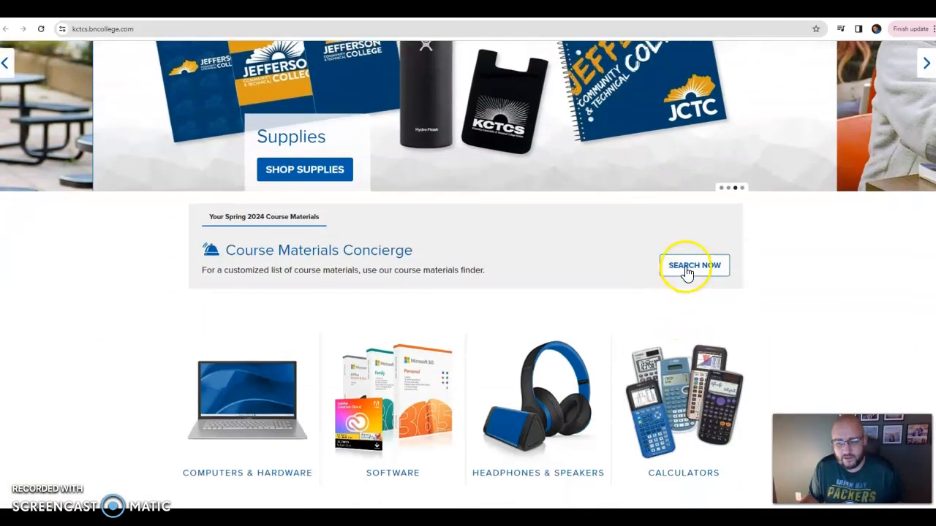
pyautogui.click(693, 265)
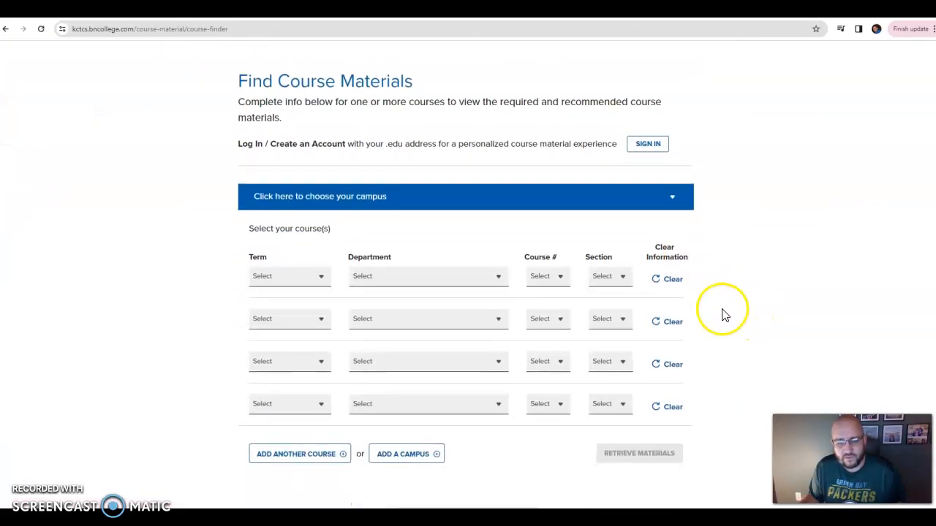
pyautogui.moveTo(73, 30)
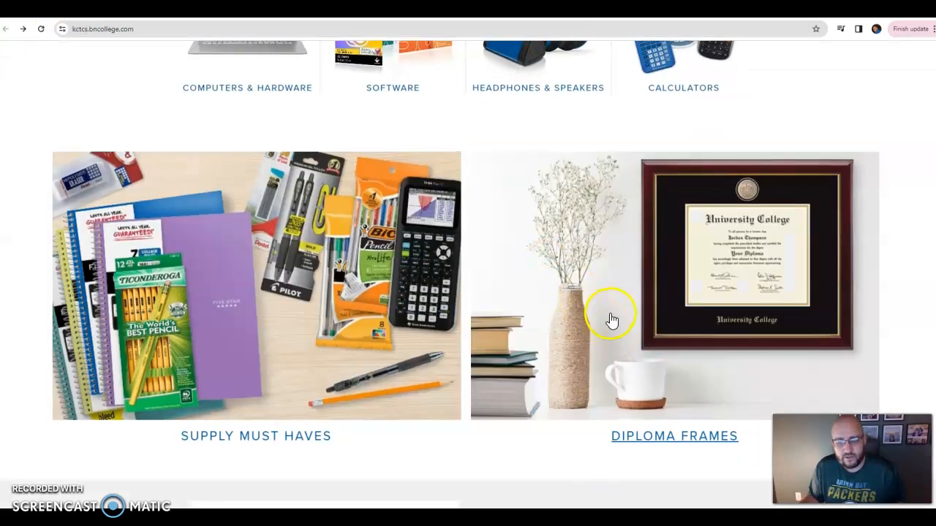
pyautogui.scroll(3)
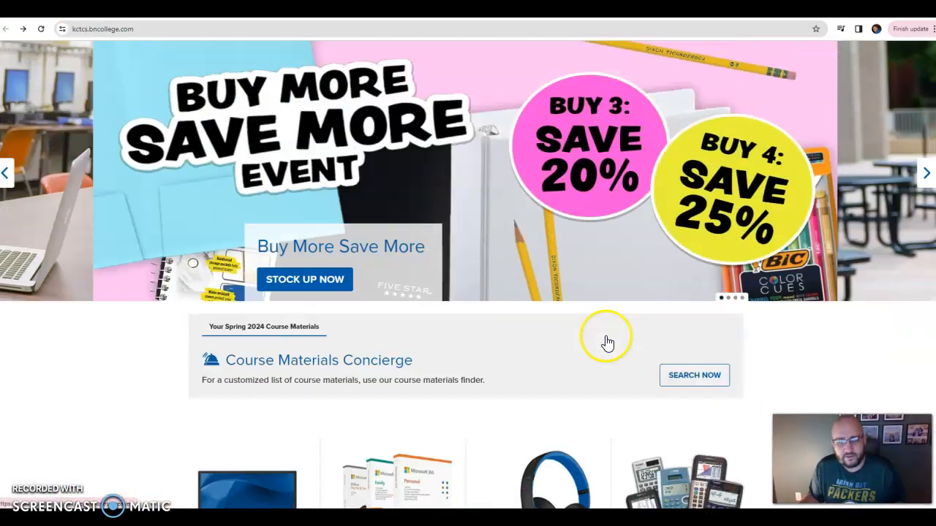
pyautogui.moveTo(481, 407)
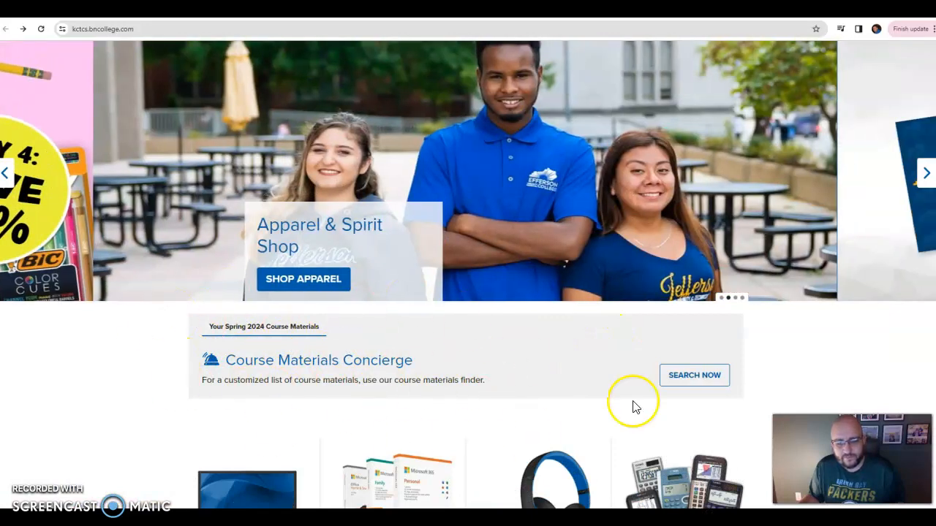
pyautogui.click(693, 375)
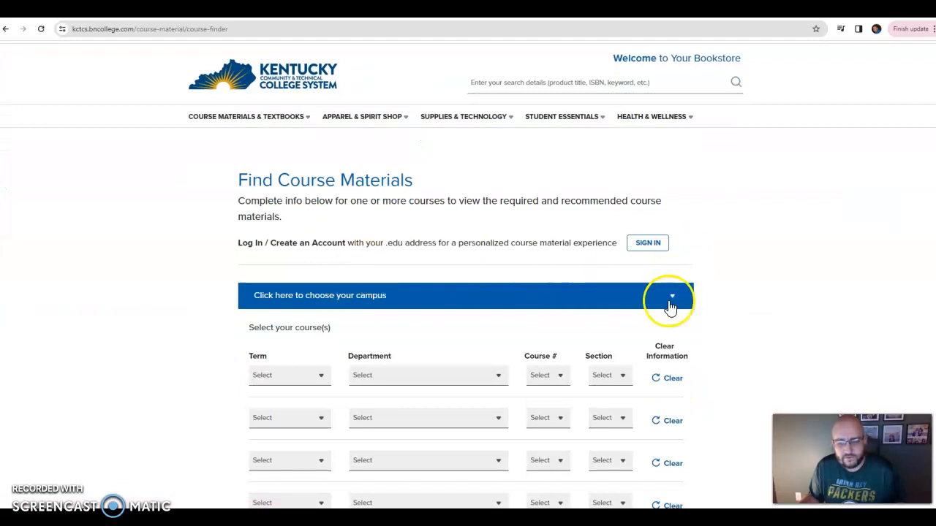
pyautogui.moveTo(647, 243)
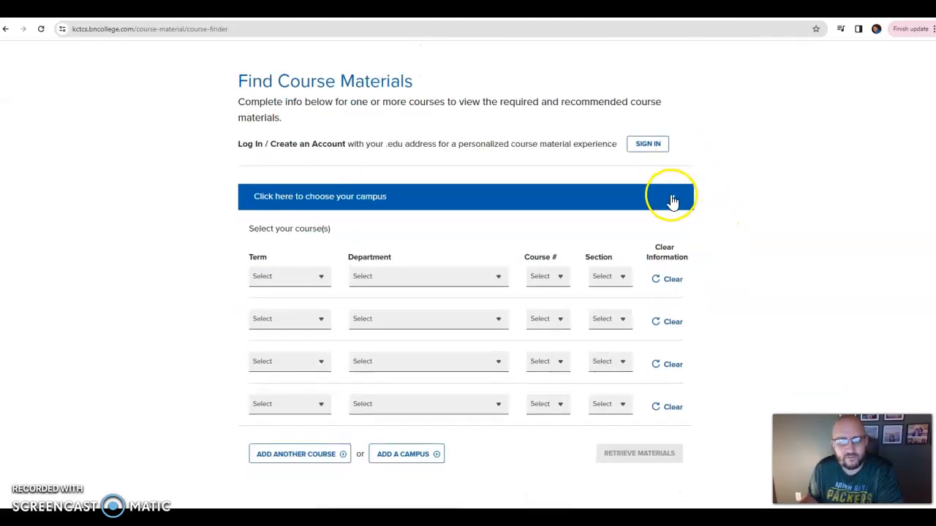
# Step: Select Rowan/Montgomery campus, Spring 2024, ACR 290 section C082, and retrieve materials
pyautogui.click(465, 196)
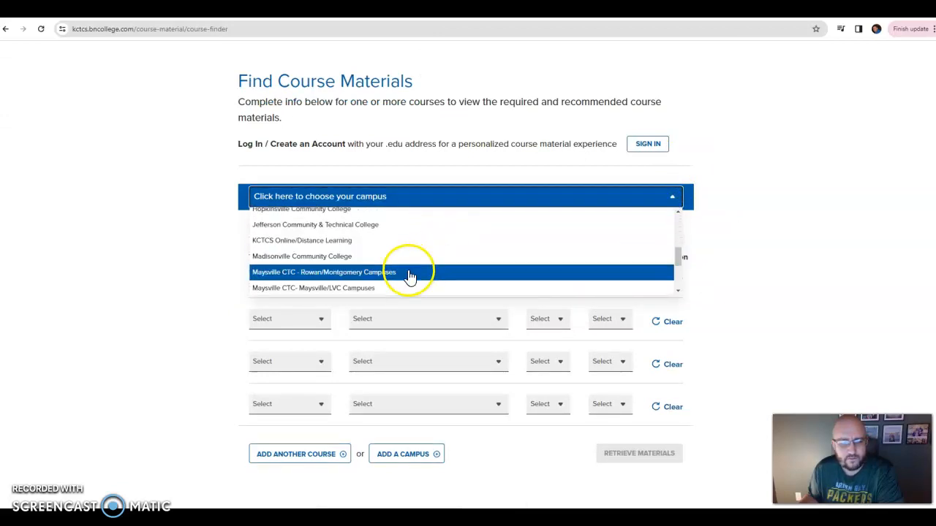
pyautogui.click(324, 271)
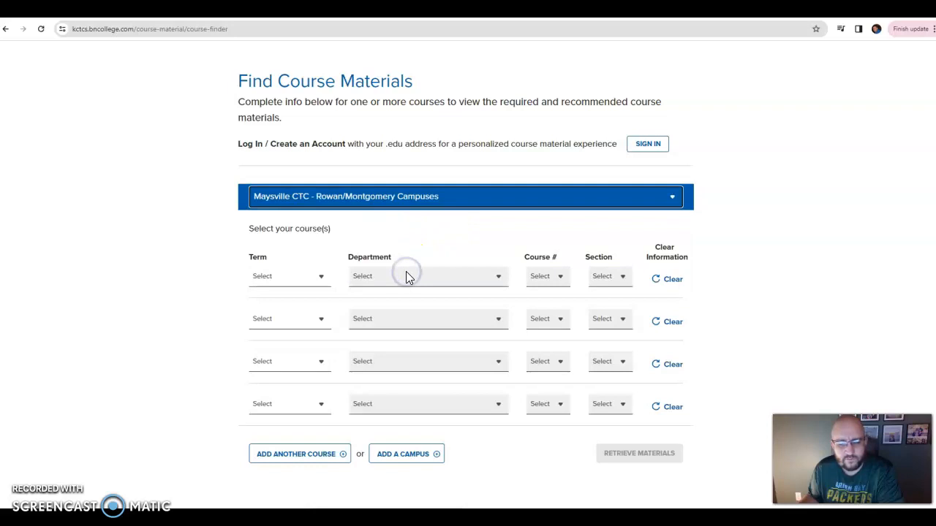
pyautogui.click(289, 276)
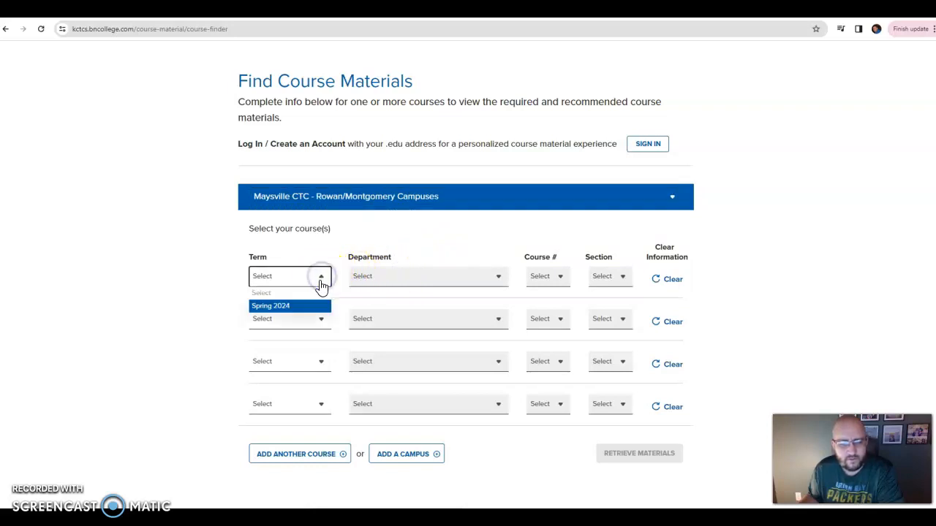
pyautogui.click(270, 306)
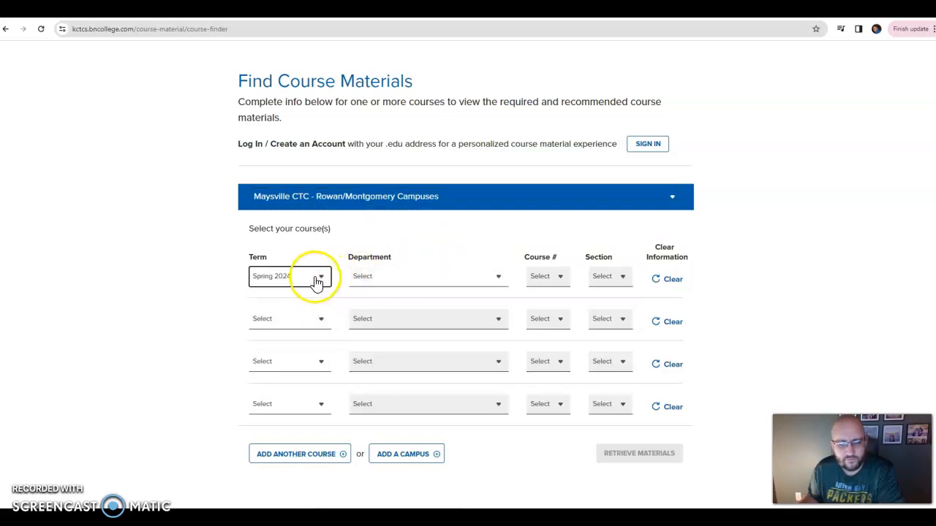
pyautogui.click(428, 276)
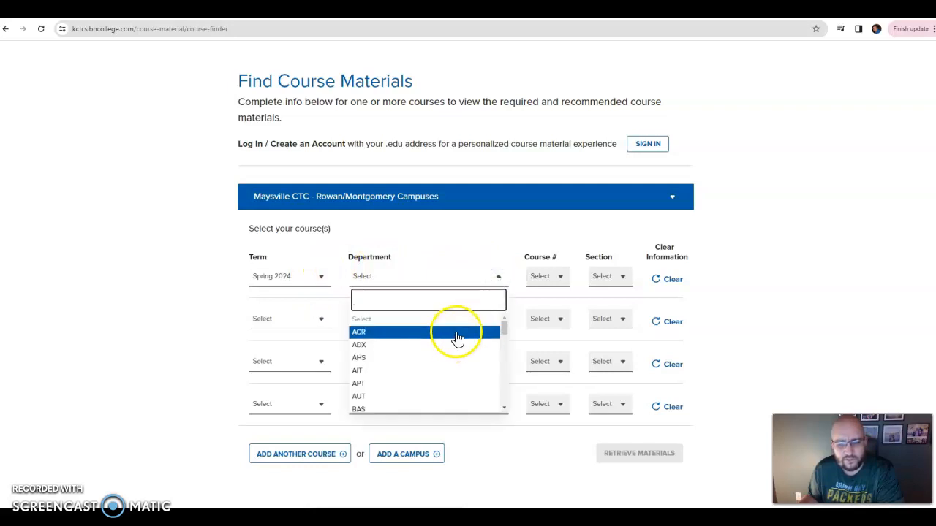
pyautogui.click(540, 276)
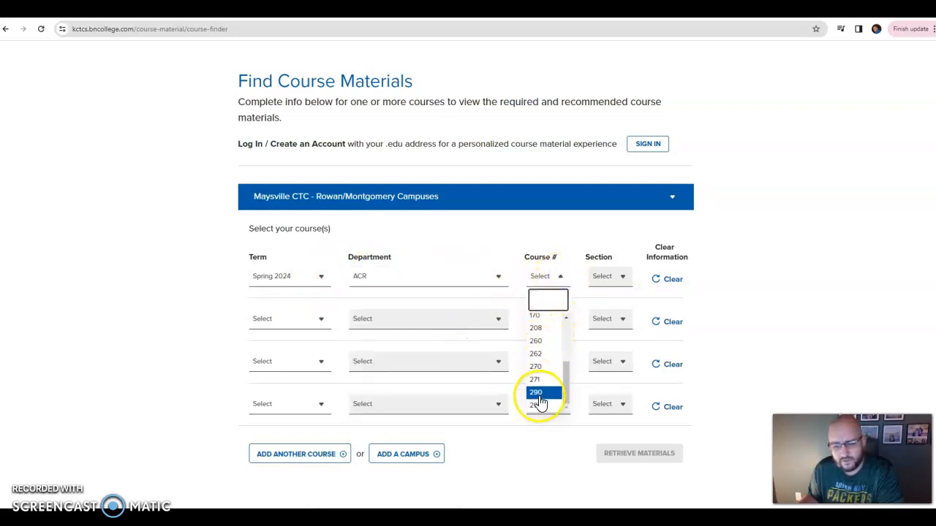
pyautogui.click(536, 392)
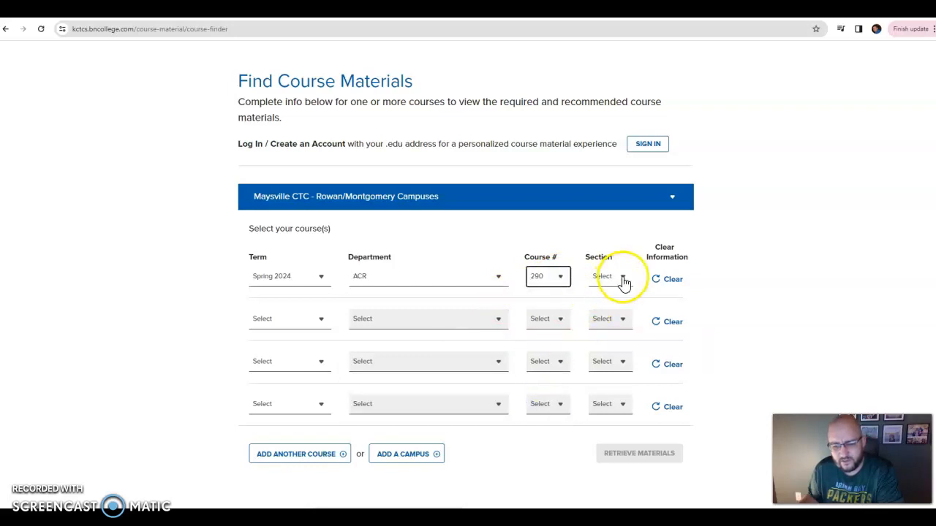
pyautogui.click(609, 276)
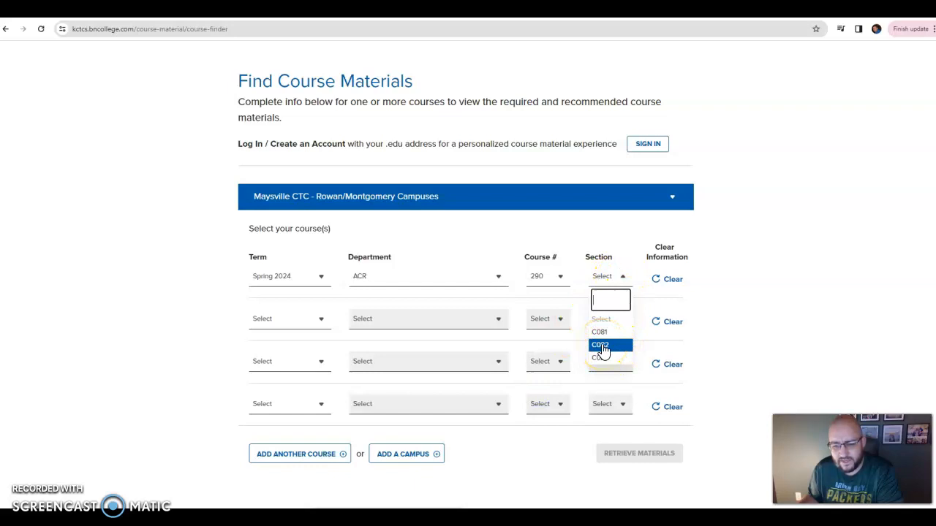
pyautogui.click(599, 344)
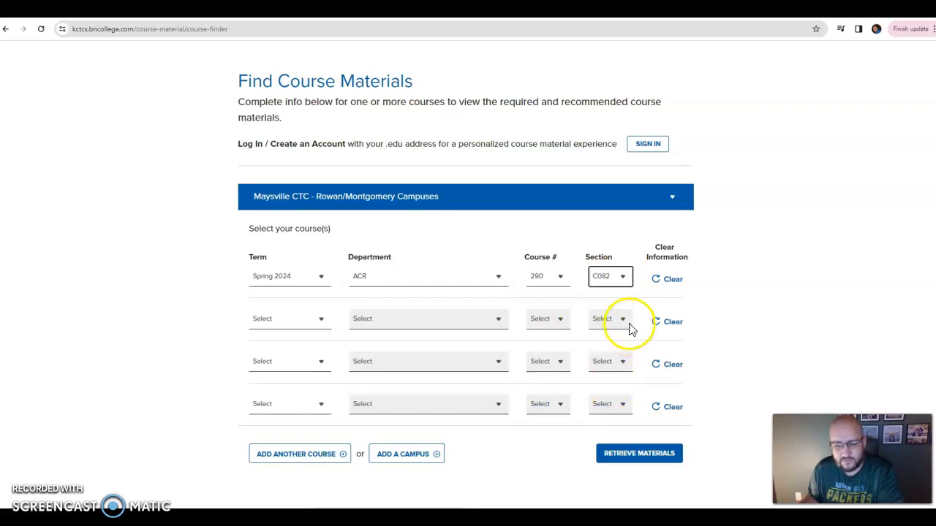
pyautogui.click(638, 453)
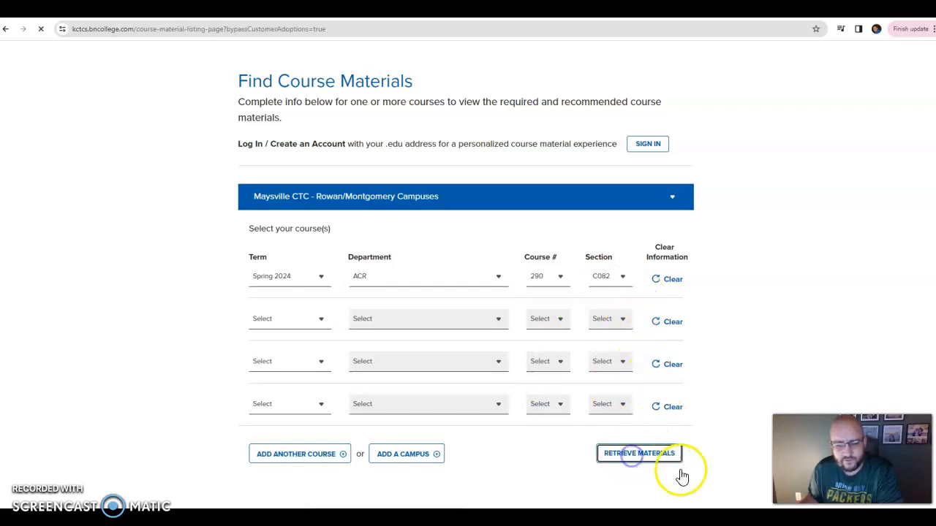
# Step: Choose New Print for the mechanical and fuel gas code books and add both to cart
pyautogui.click(638, 453)
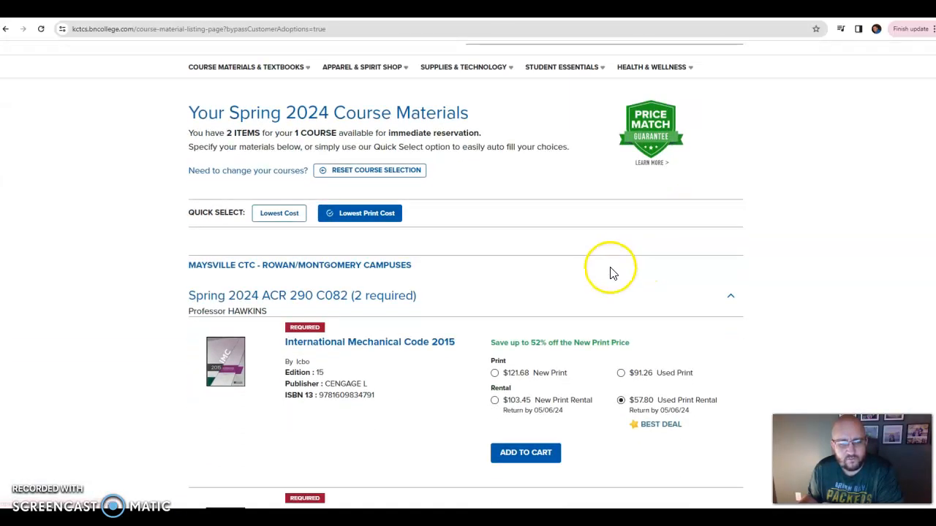
pyautogui.scroll(-3)
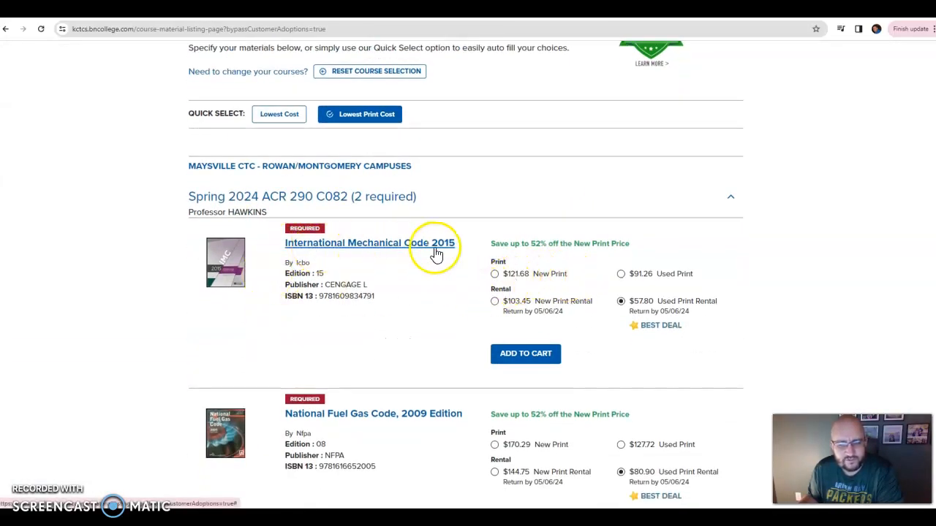
pyautogui.scroll(-3)
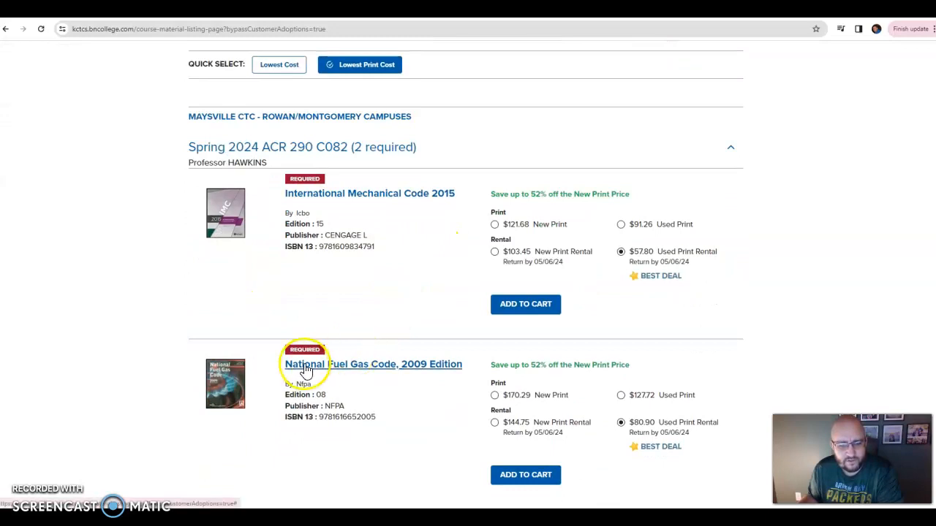
pyautogui.moveTo(430, 371)
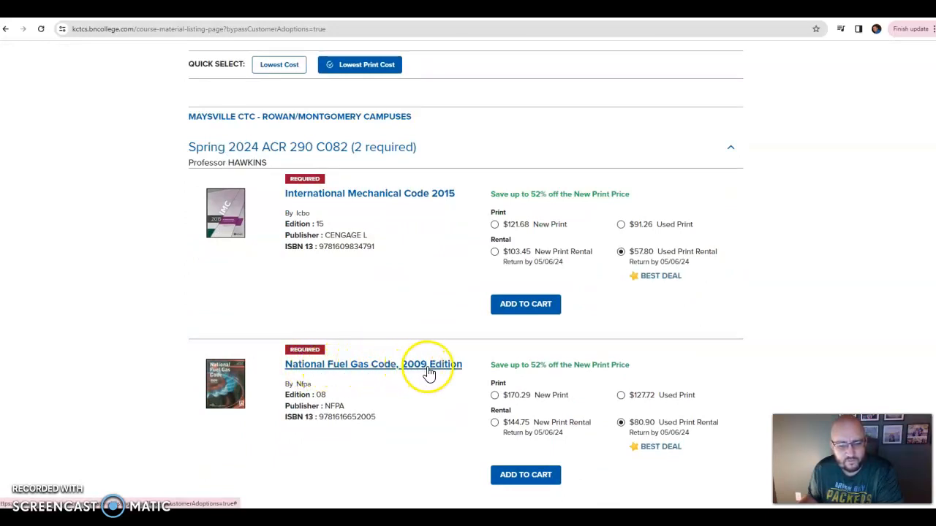
pyautogui.moveTo(566, 344)
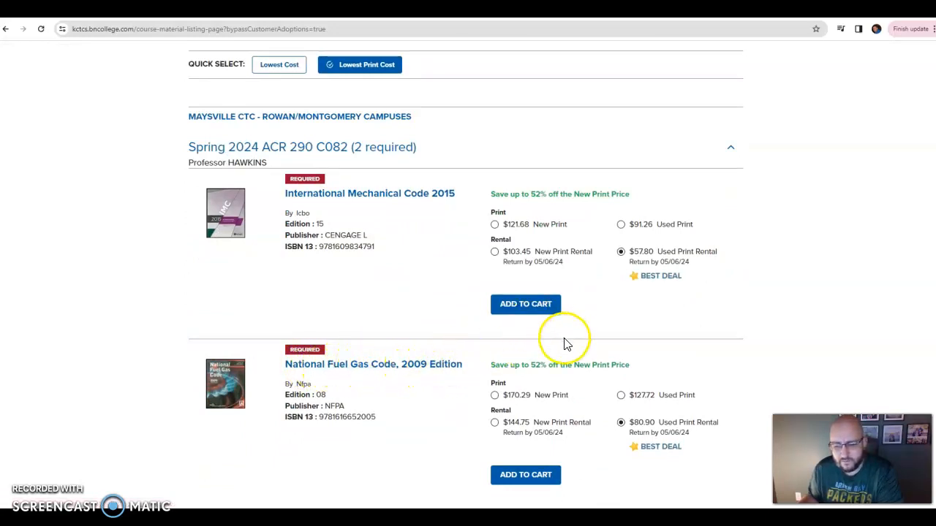
pyautogui.moveTo(493, 241)
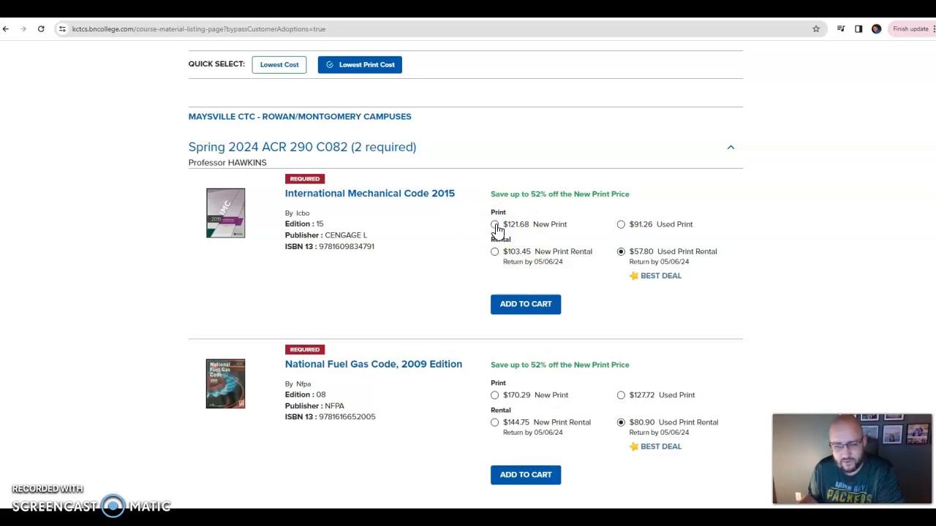
pyautogui.click(495, 224)
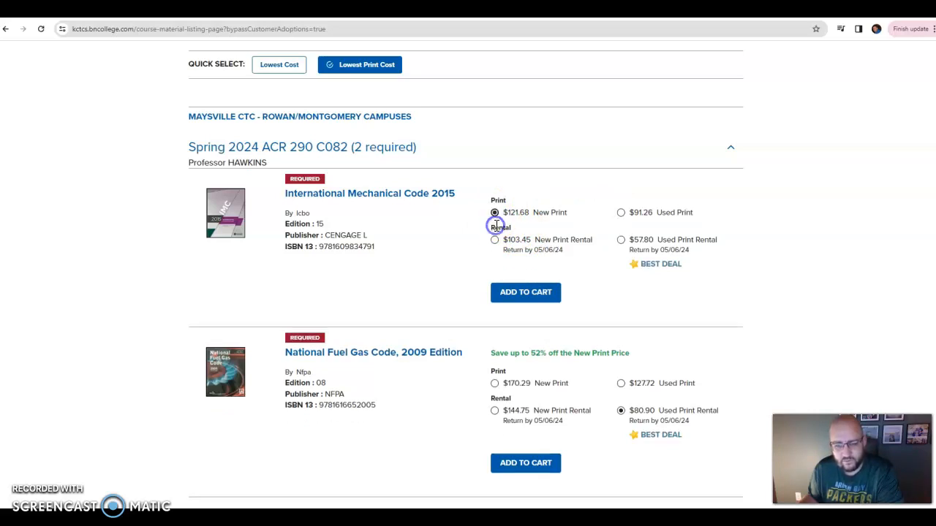
pyautogui.click(495, 372)
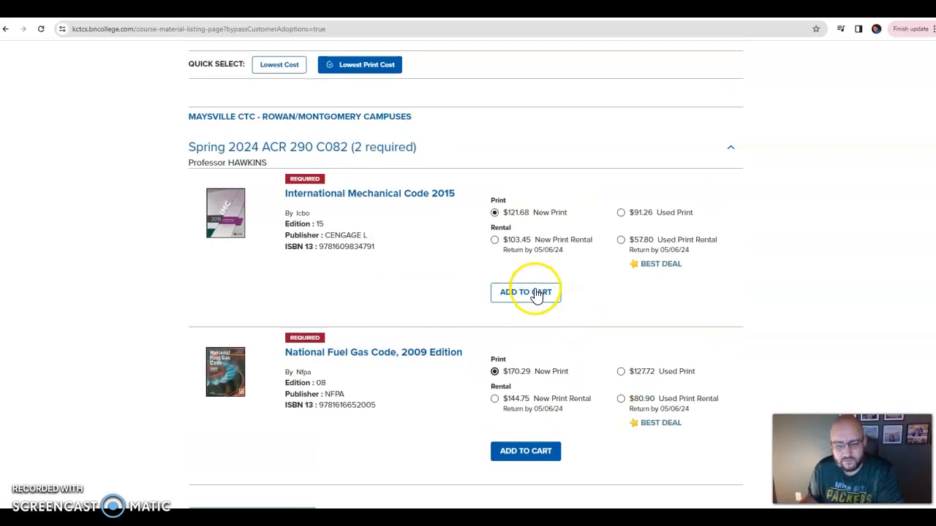
pyautogui.click(526, 293)
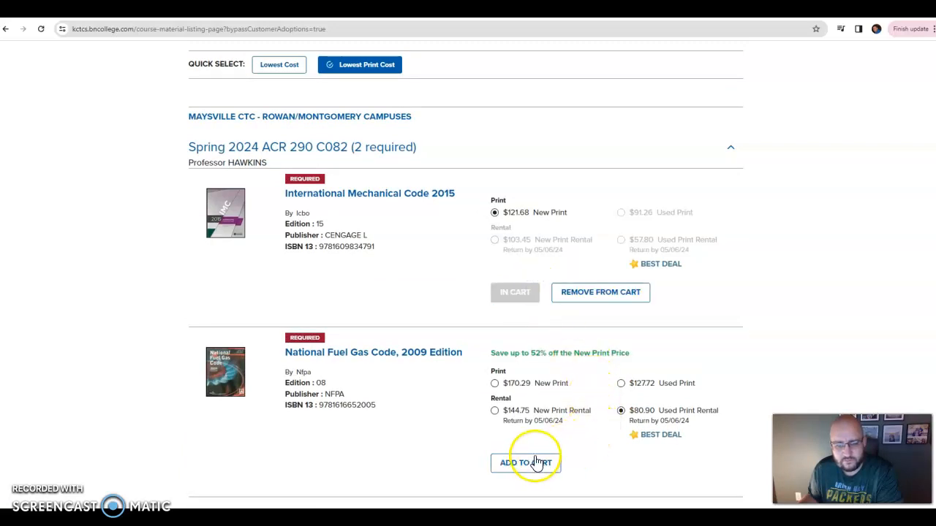
pyautogui.click(525, 463)
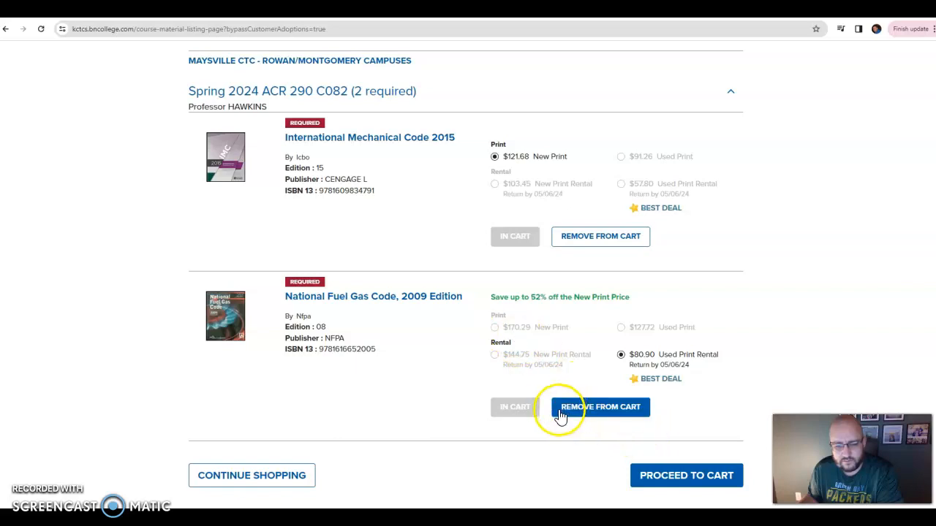
# Step: Replace the rental National Fuel Gas Code in the cart with a new print copy
pyautogui.click(600, 407)
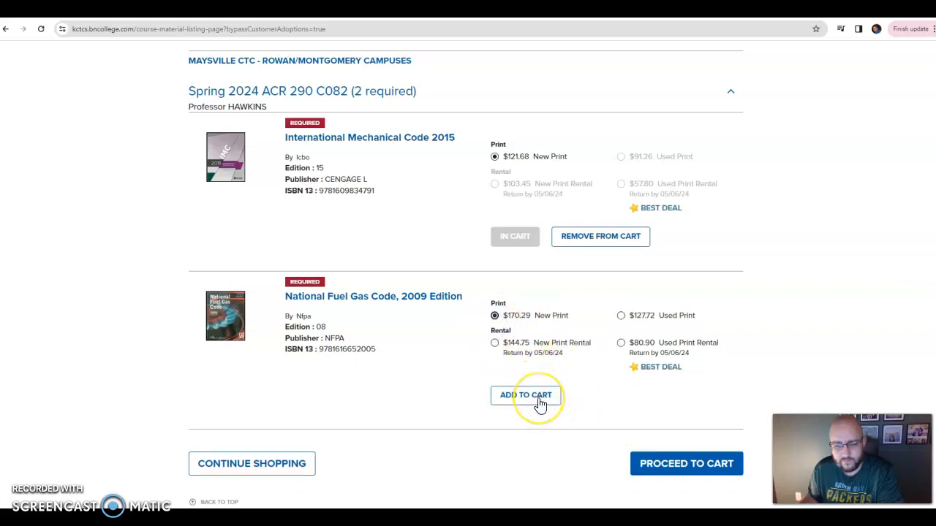
pyautogui.click(526, 395)
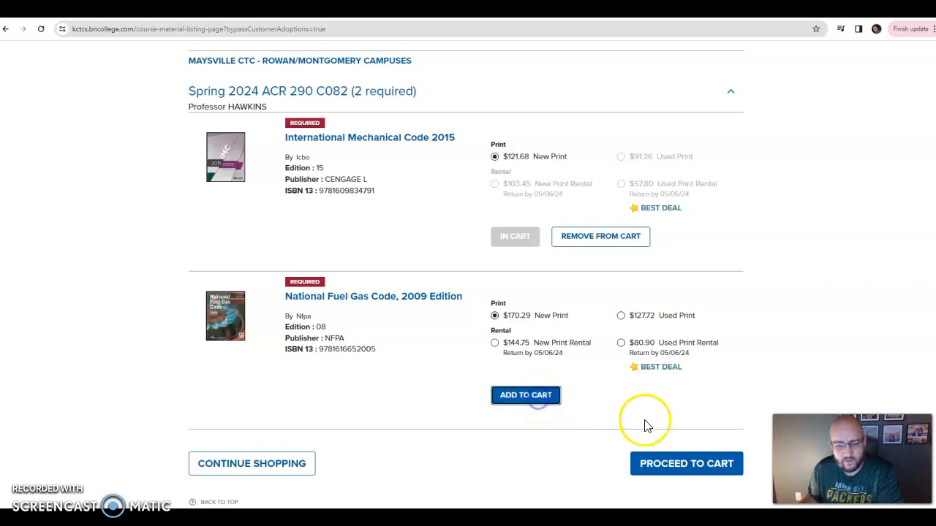
pyautogui.click(524, 395)
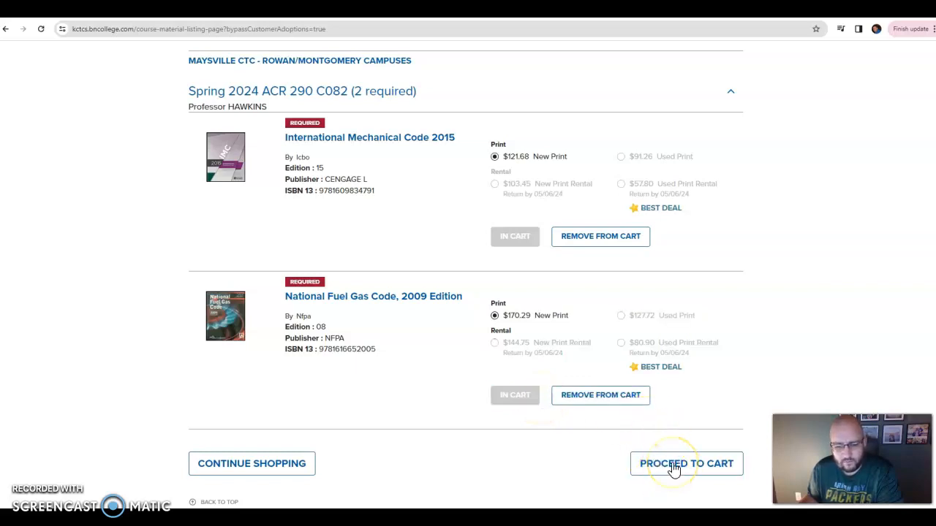
# Step: Go to the shopping cart showing both code books and a $293.97 total
pyautogui.click(686, 464)
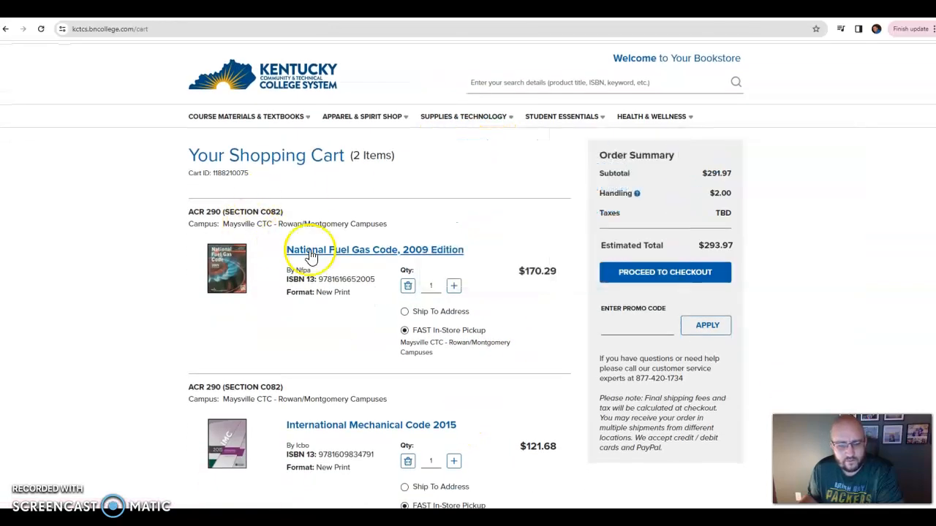
pyautogui.moveTo(481, 274)
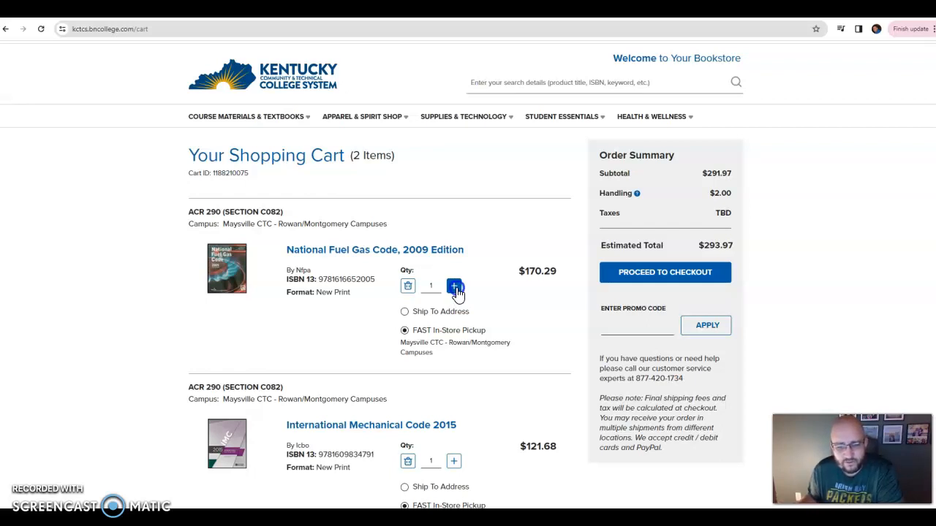
# Step: Raise the fuel gas code and mechanical code quantities to 4 each ($1,169.88)
pyautogui.click(453, 286)
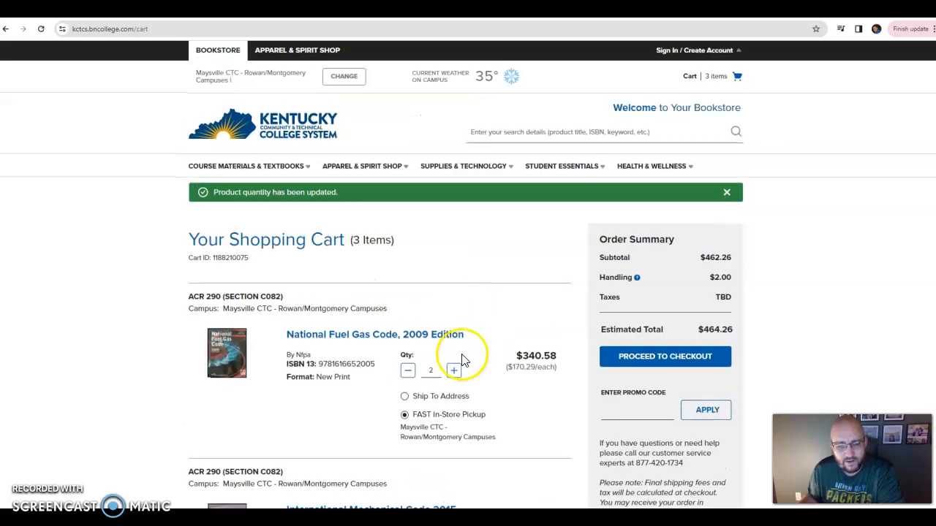
pyautogui.click(453, 371)
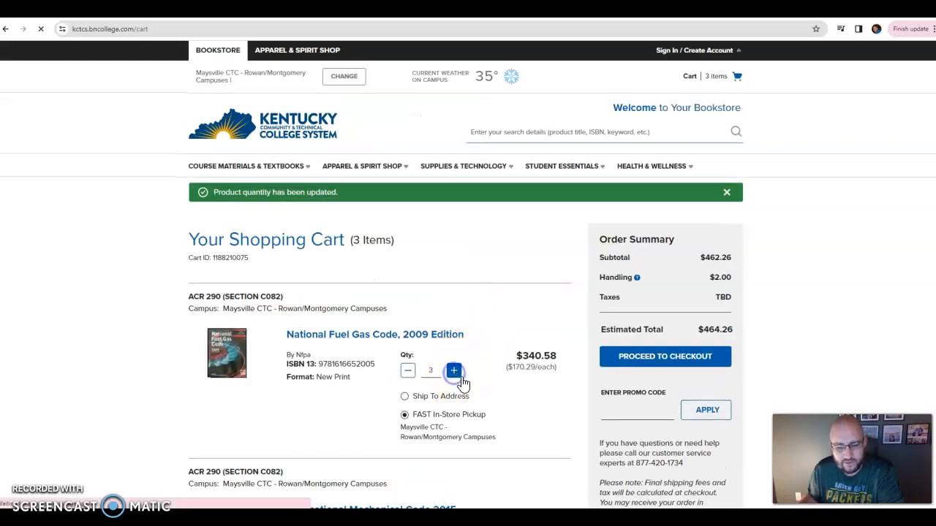
pyautogui.click(453, 370)
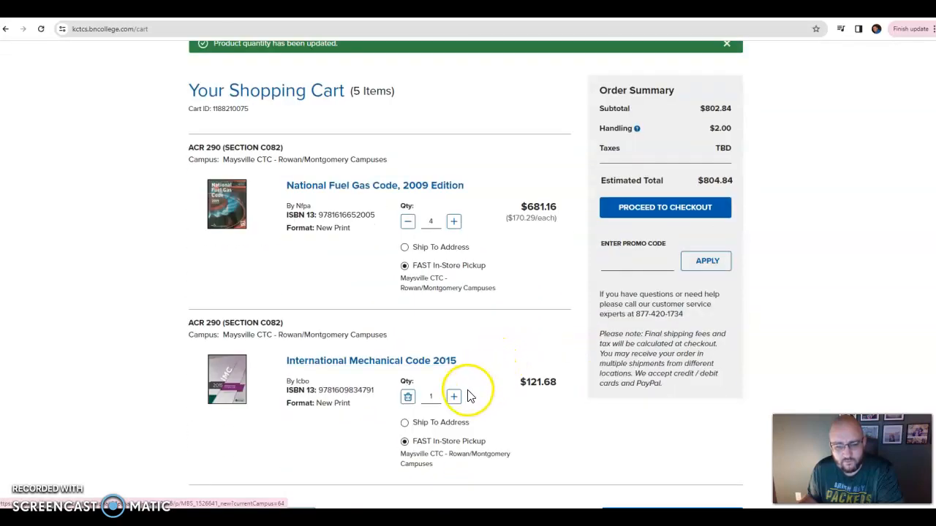
pyautogui.click(453, 396)
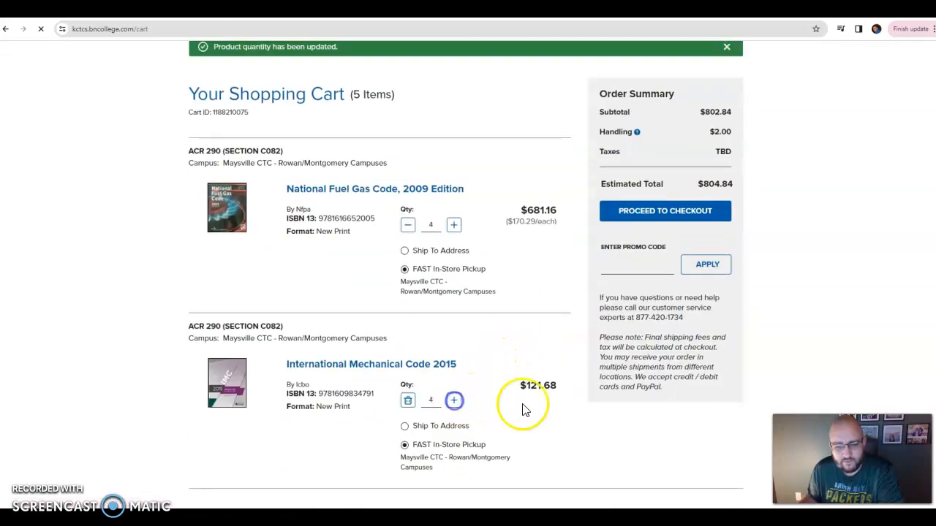
pyautogui.click(453, 400)
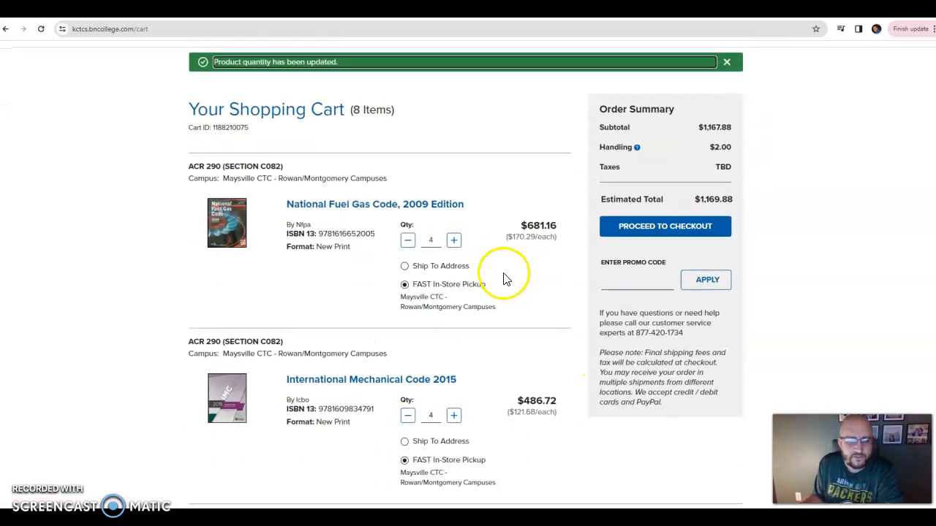
pyautogui.scroll(-3)
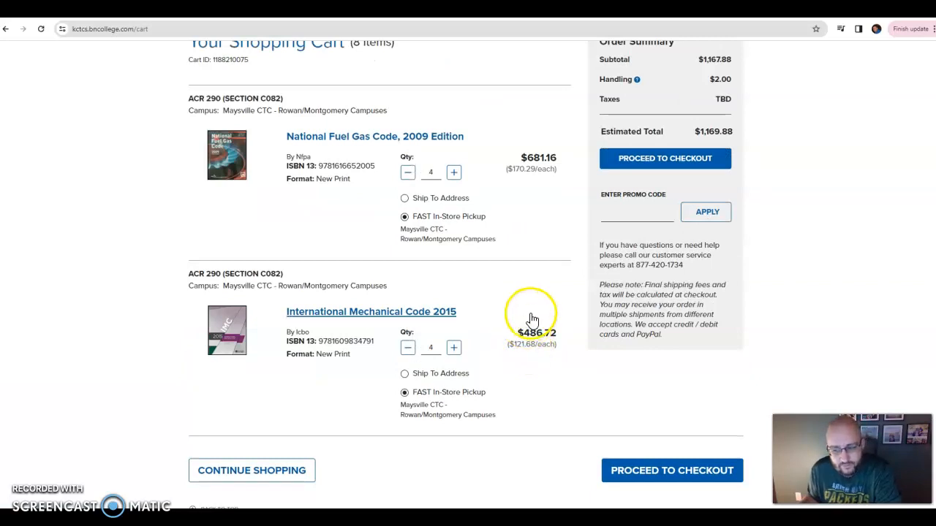
pyautogui.moveTo(507, 338)
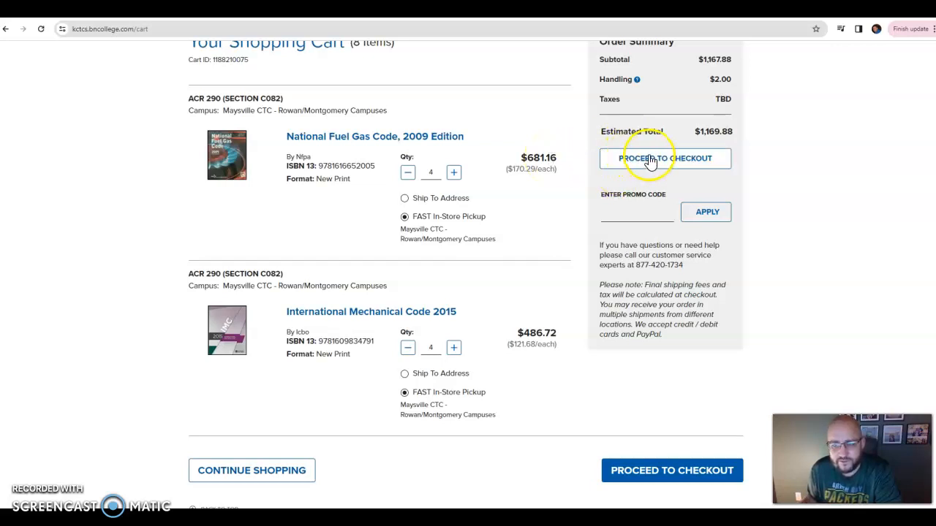
pyautogui.moveTo(845, 410)
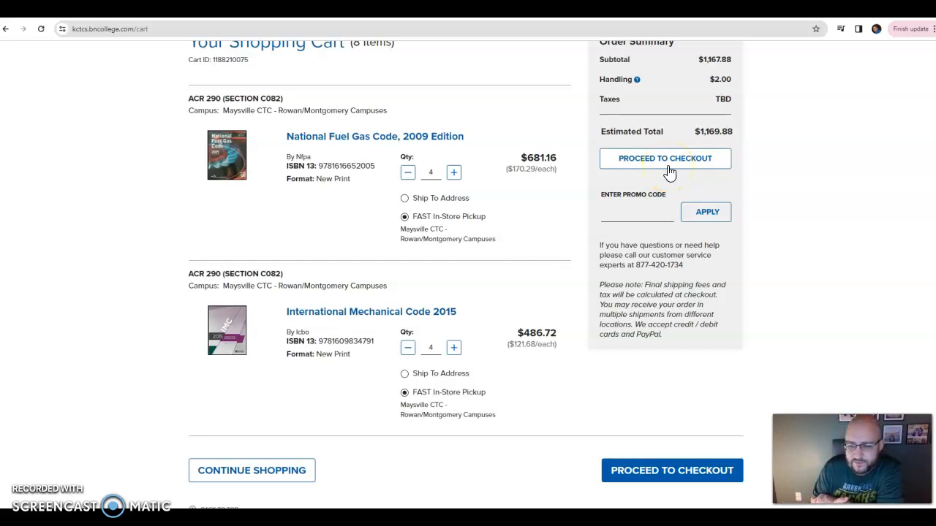
pyautogui.moveTo(672, 164)
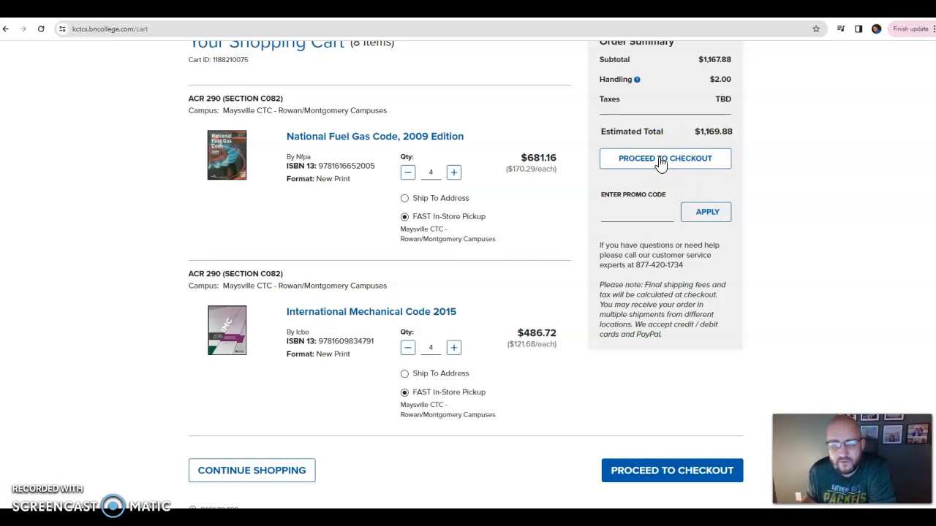
pyautogui.scroll(-3)
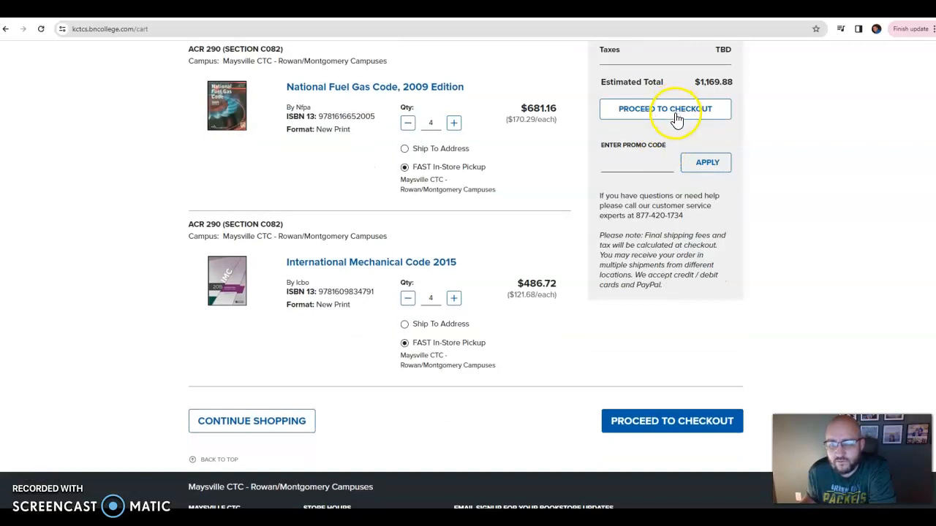
# Step: Proceed to checkout and enter the email 'adam' and the password on sign-in
pyautogui.click(664, 108)
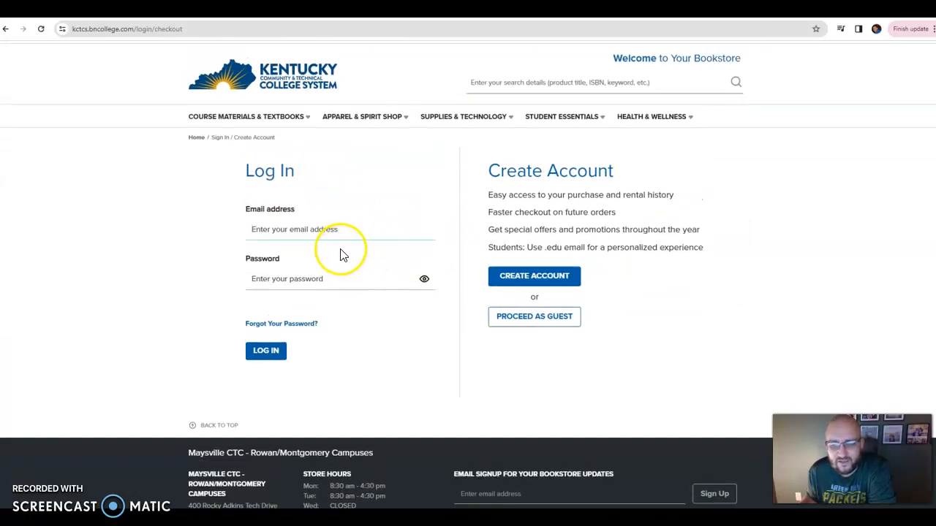
pyautogui.click(266, 350)
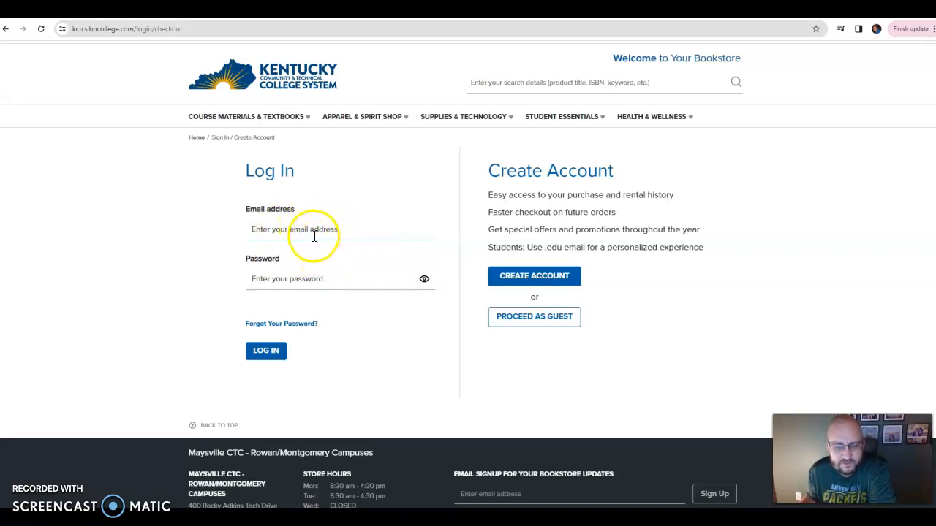
pyautogui.moveTo(466, 265)
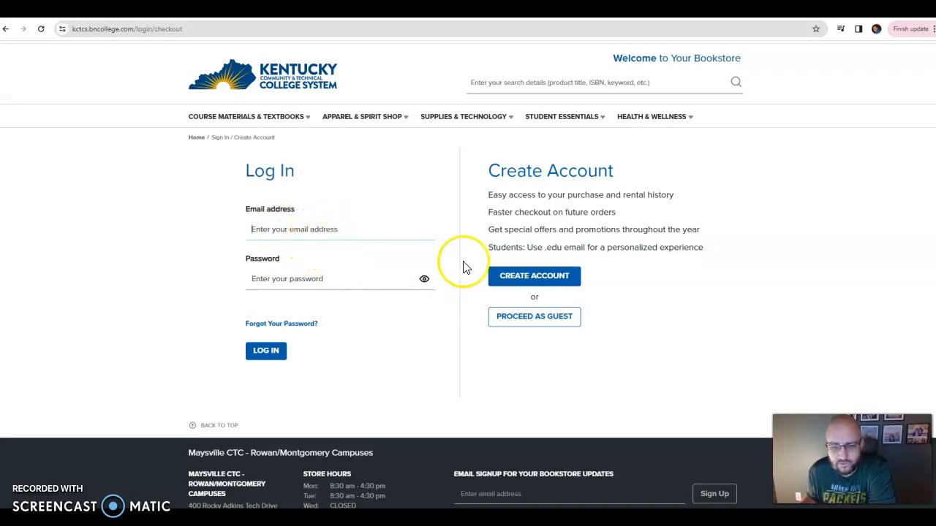
pyautogui.click(266, 350)
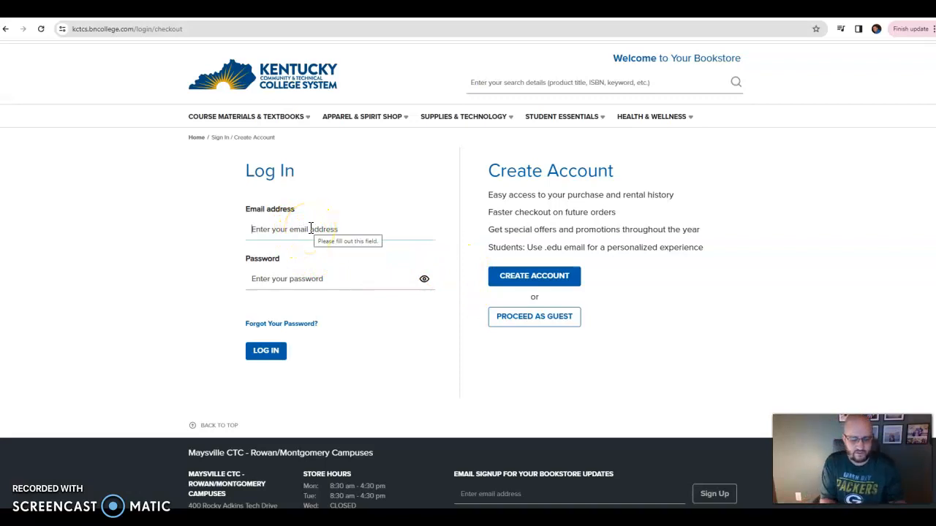
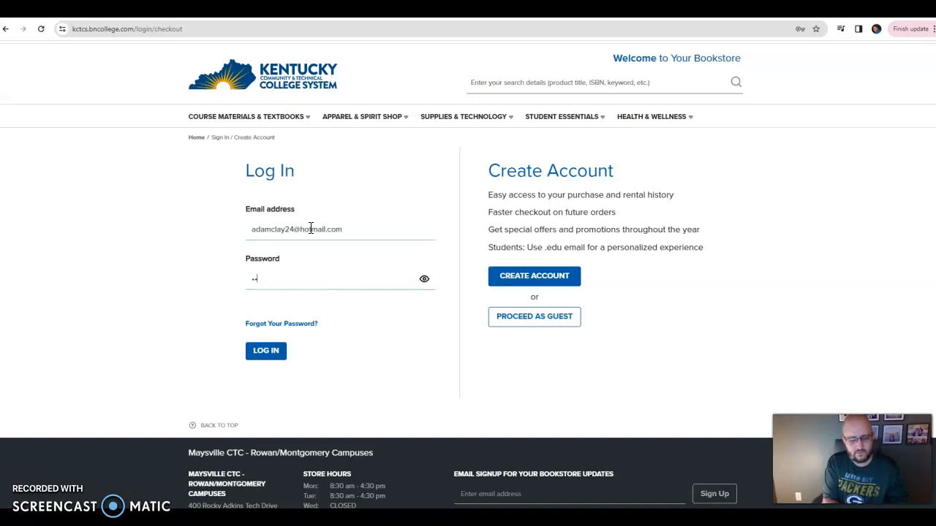
pyautogui.write('password')
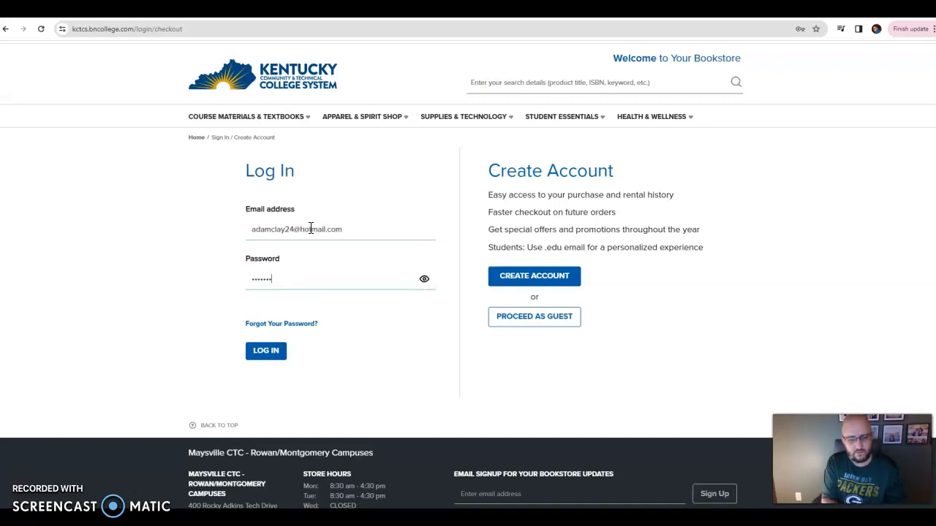
pyautogui.moveTo(560, 281)
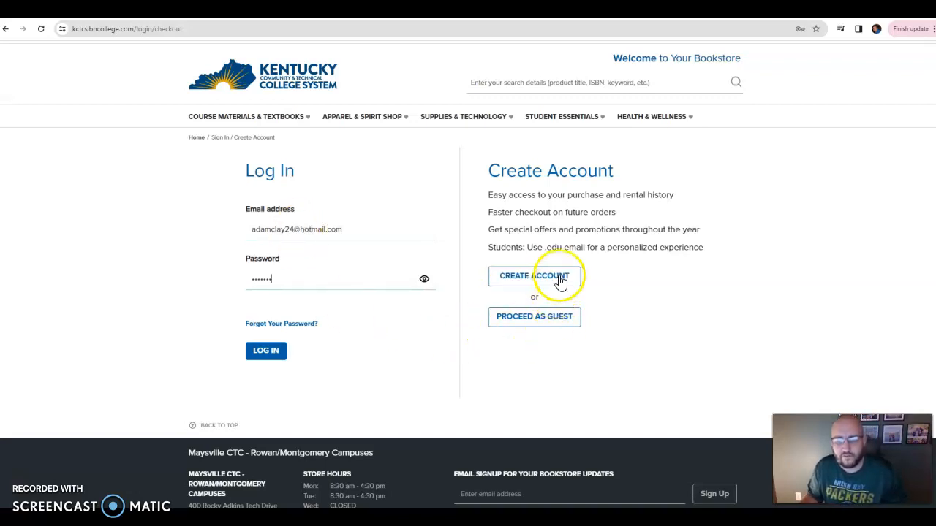
pyautogui.click(534, 276)
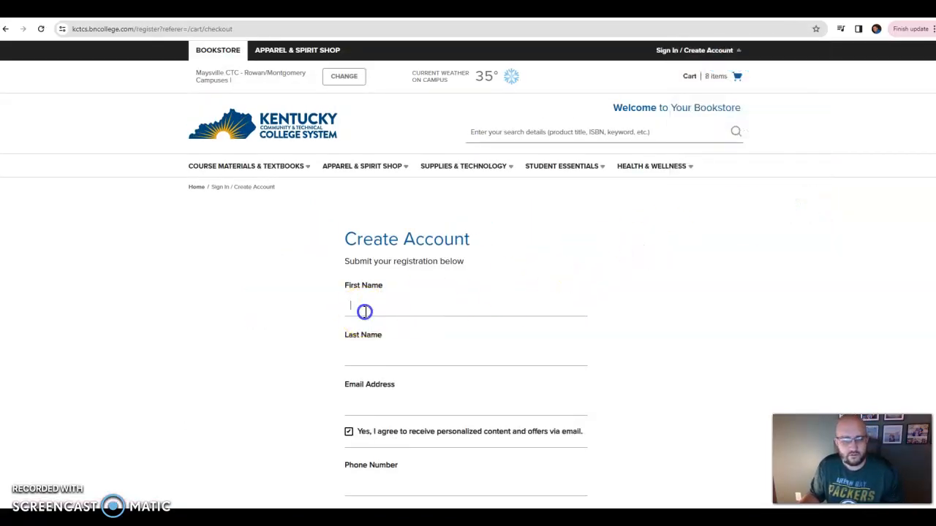
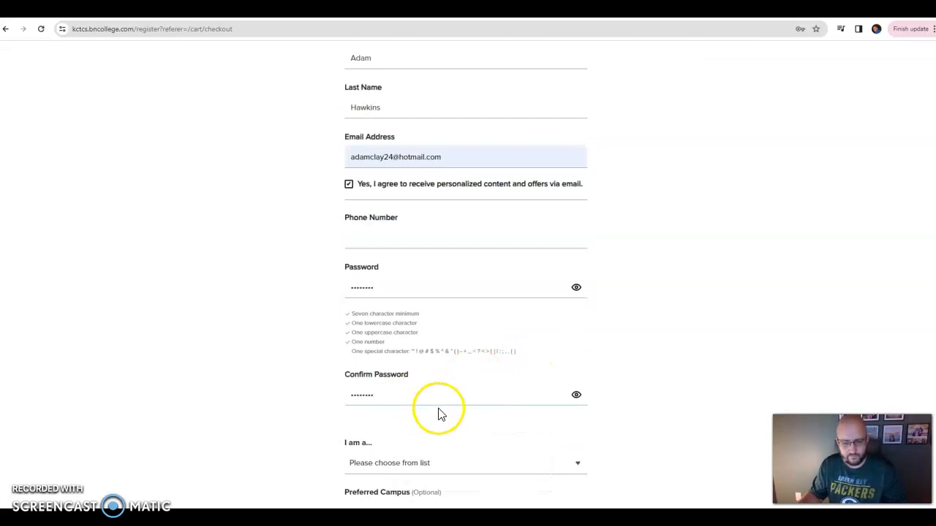
# Step: Set role Other, preferred campus Maysville CTC - Rowan/Montgomery, and pass the robot check
pyautogui.click(465, 463)
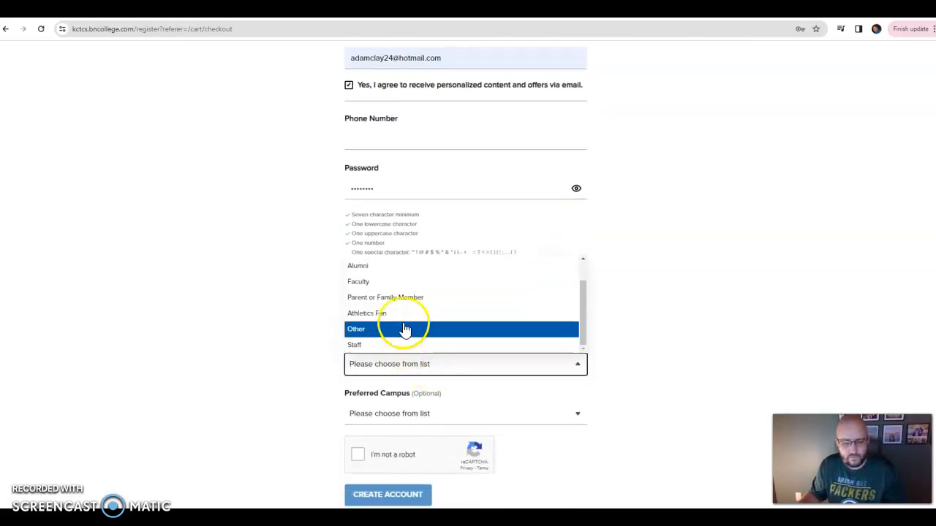
pyautogui.moveTo(393, 337)
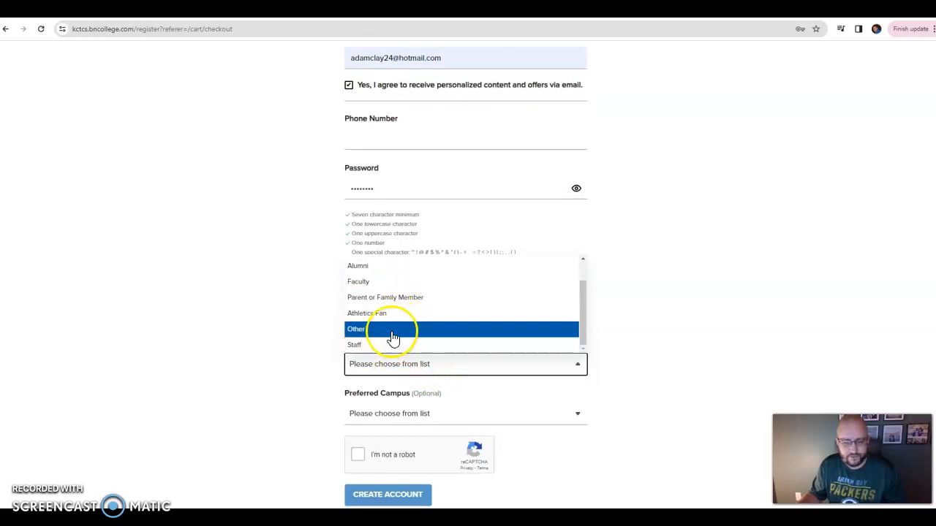
pyautogui.click(393, 329)
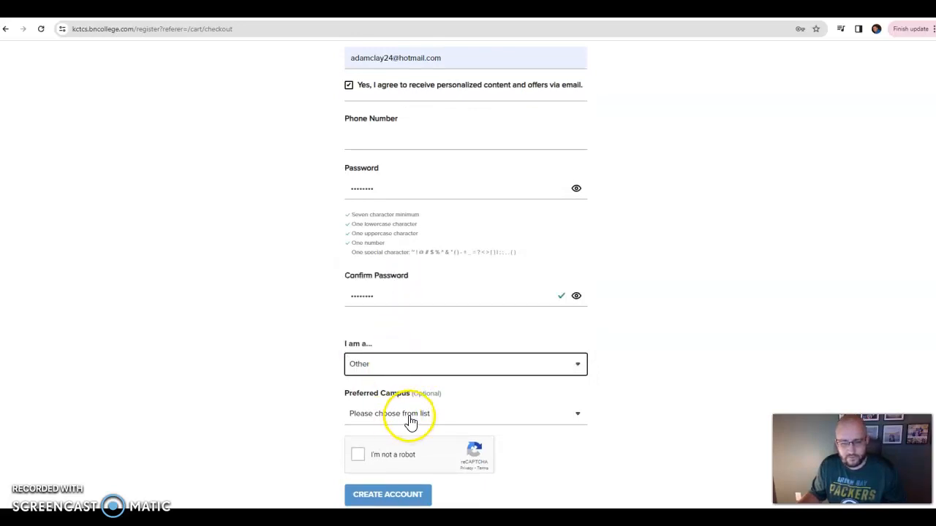
pyautogui.click(464, 413)
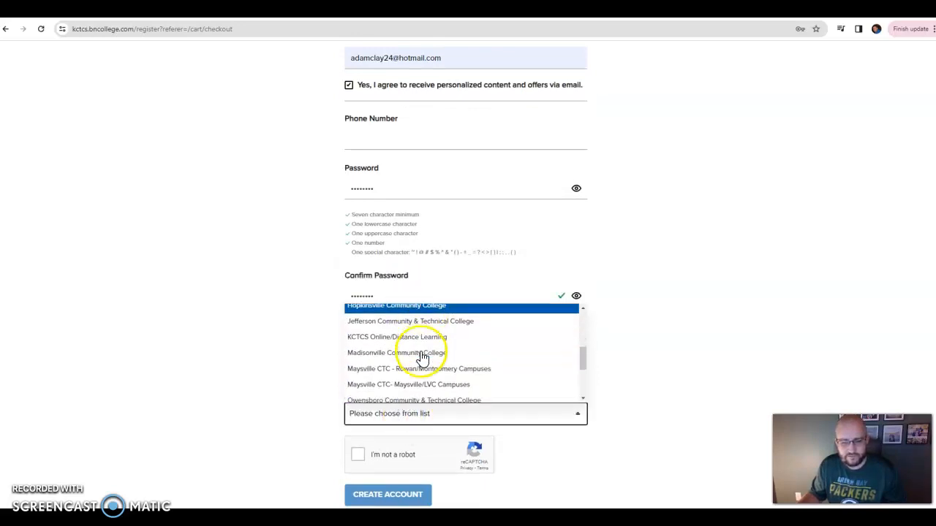
pyautogui.click(419, 369)
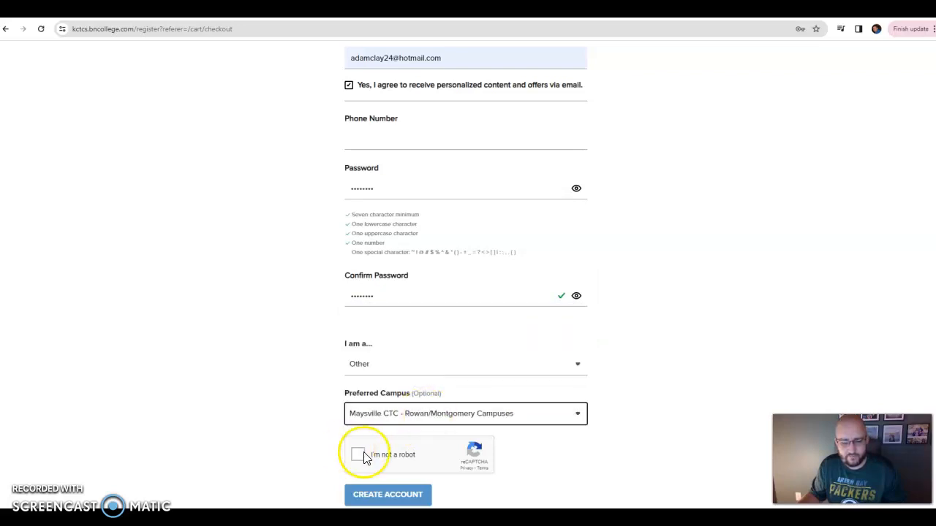
pyautogui.click(358, 454)
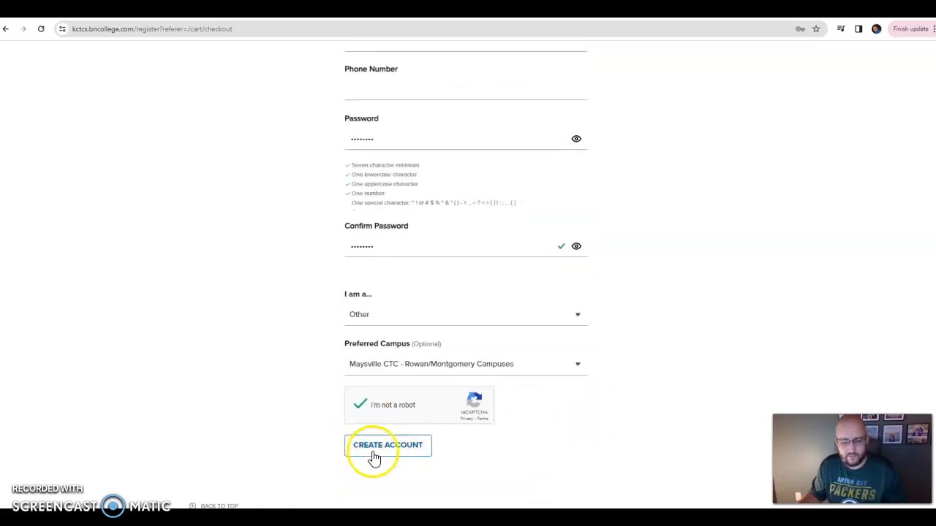
# Step: Submit the registration, get the phone-number error, and retype the password fields
pyautogui.click(388, 445)
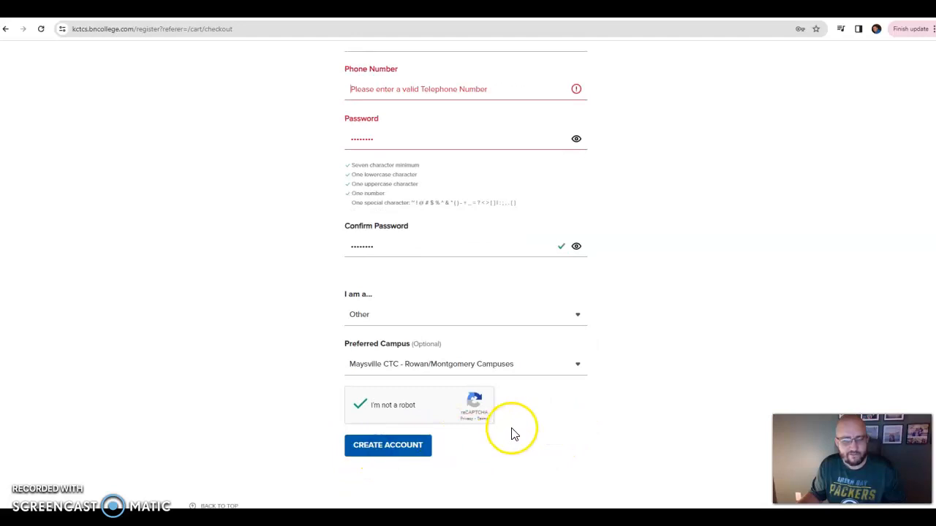
pyautogui.scroll(-3)
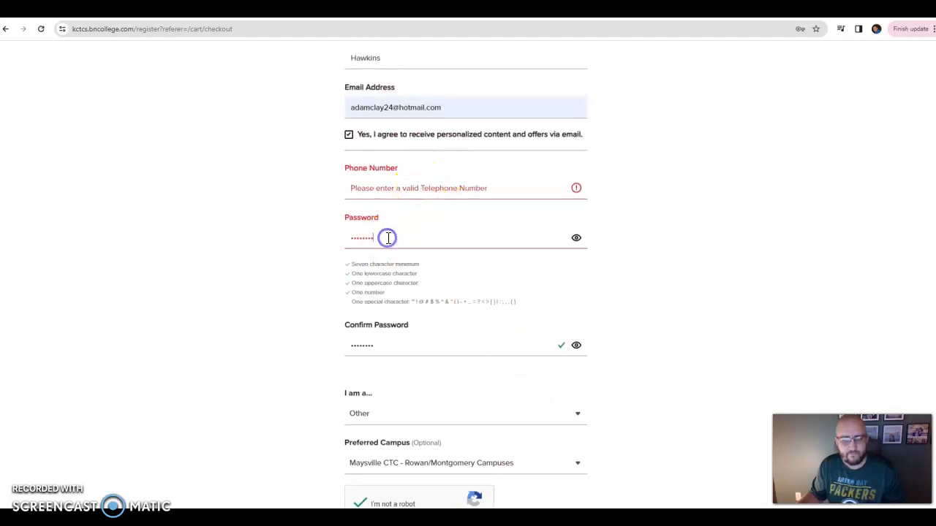
pyautogui.write('60')
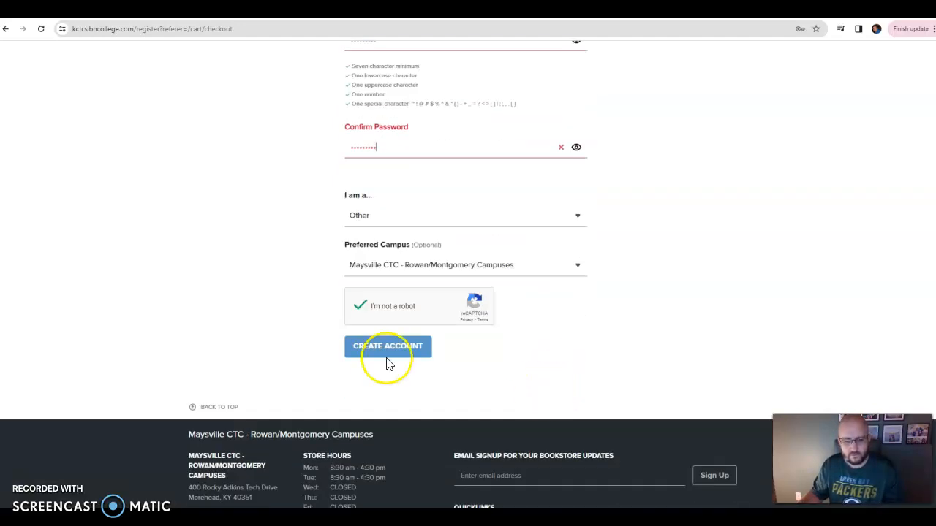
# Step: Create the account and save its password in Chrome
pyautogui.click(388, 346)
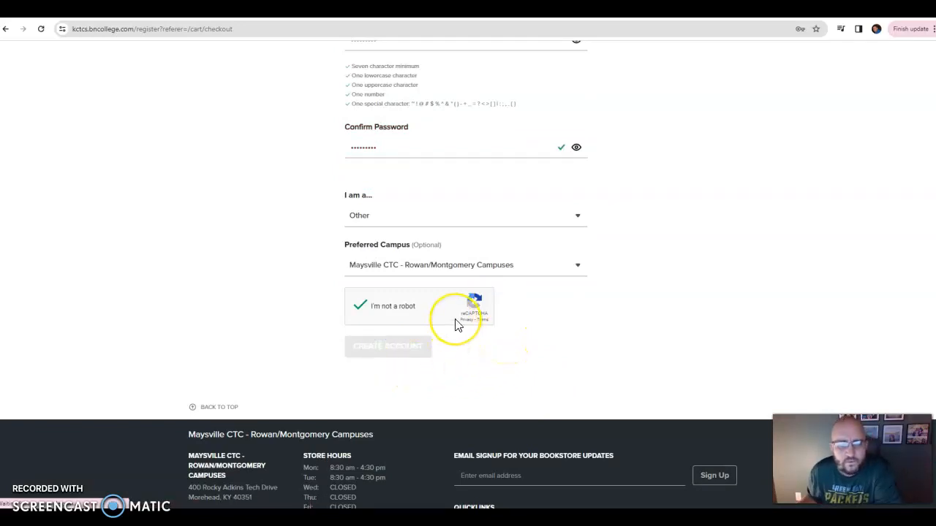
pyautogui.click(388, 345)
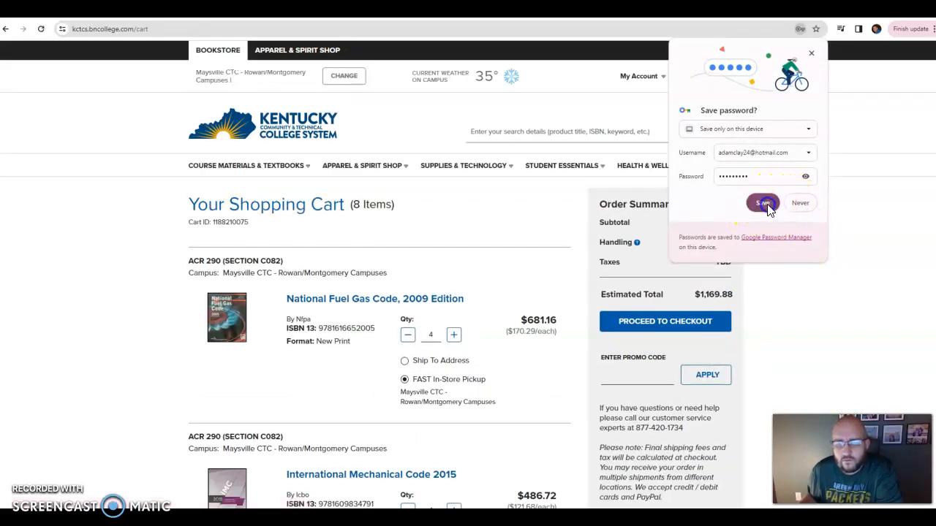
pyautogui.click(763, 203)
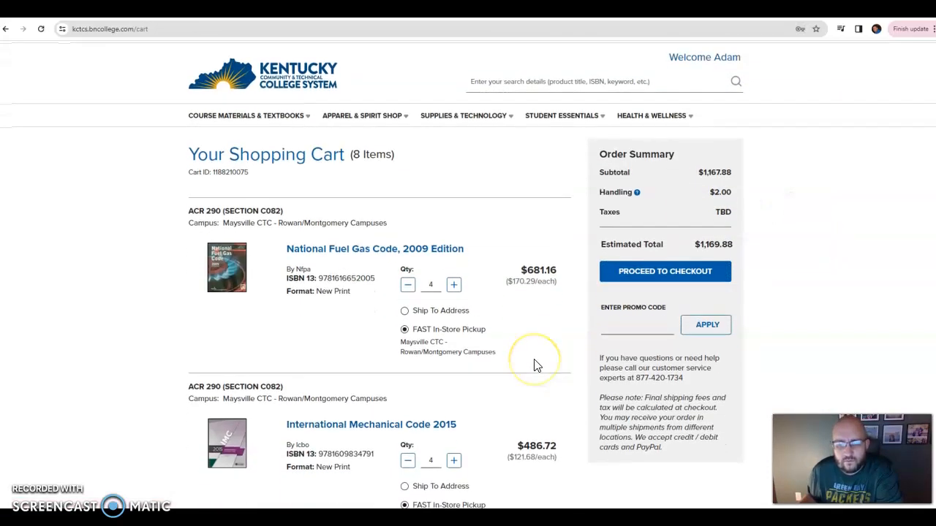
# Step: Proceed from the cart into checkout's Shipping & Pick Up step
pyautogui.scroll(-3)
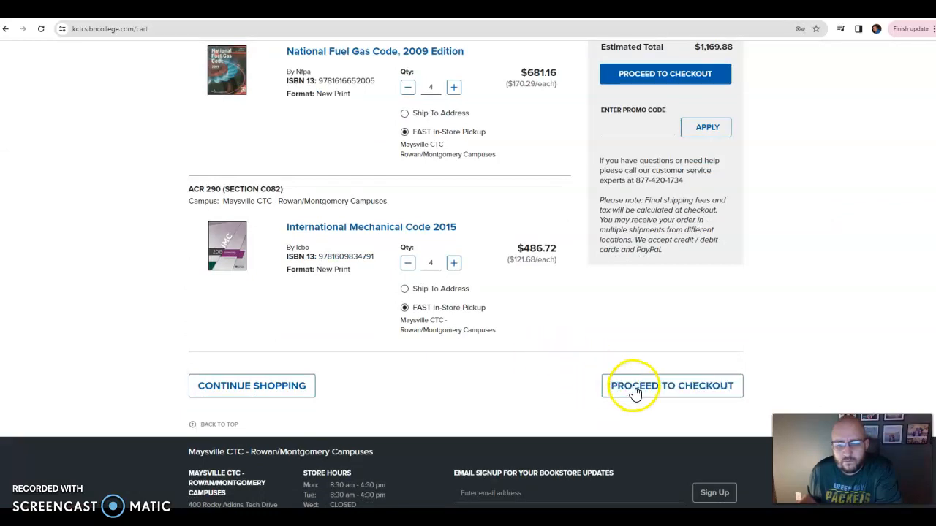
pyautogui.click(671, 385)
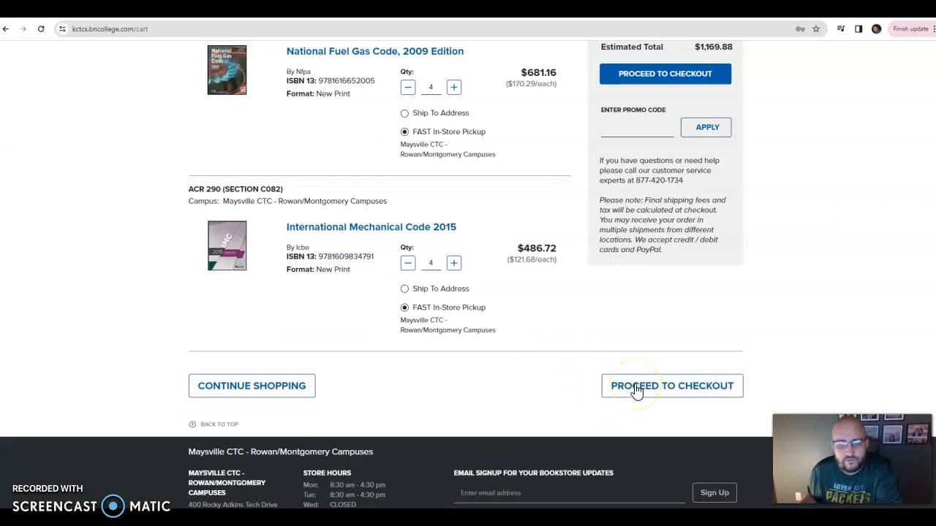
pyautogui.click(671, 386)
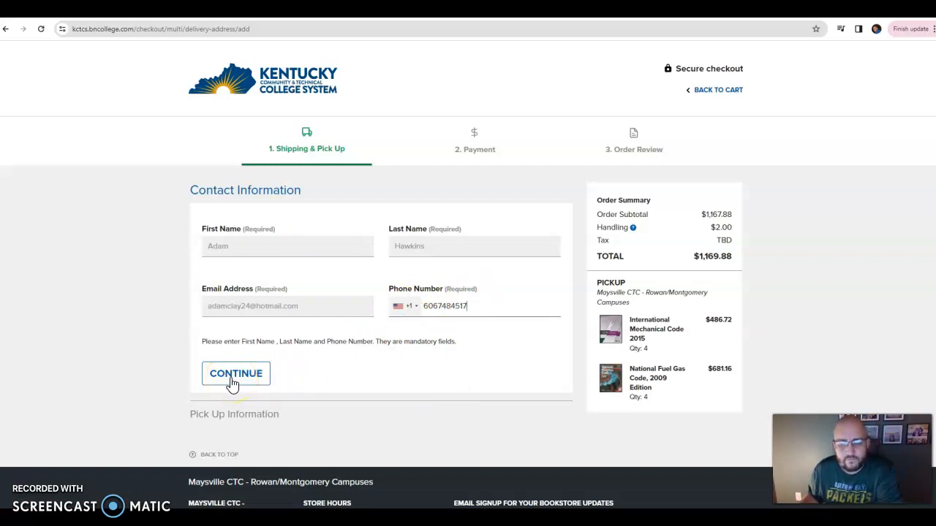
# Step: Save the contact details and keep pickup by the buyer at Maysville CTC - Rowan/Montgomery
pyautogui.click(235, 373)
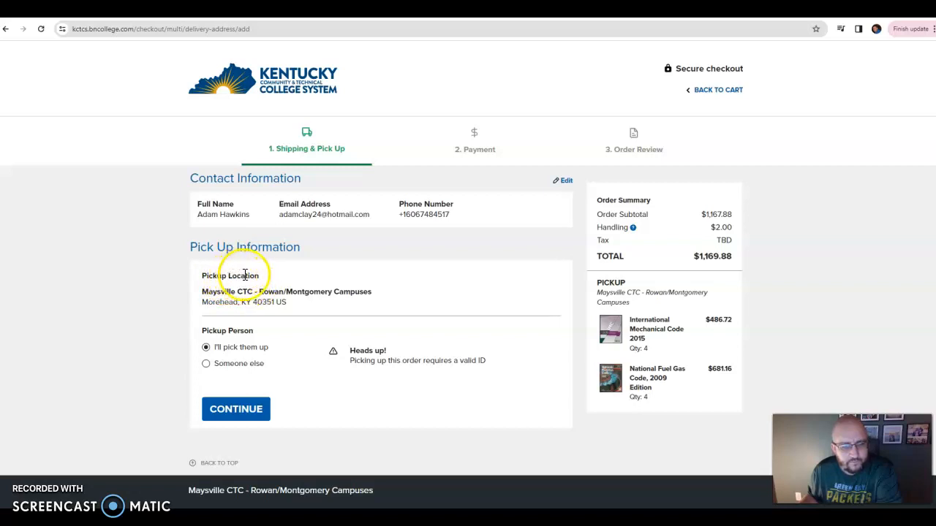
pyautogui.moveTo(372, 280)
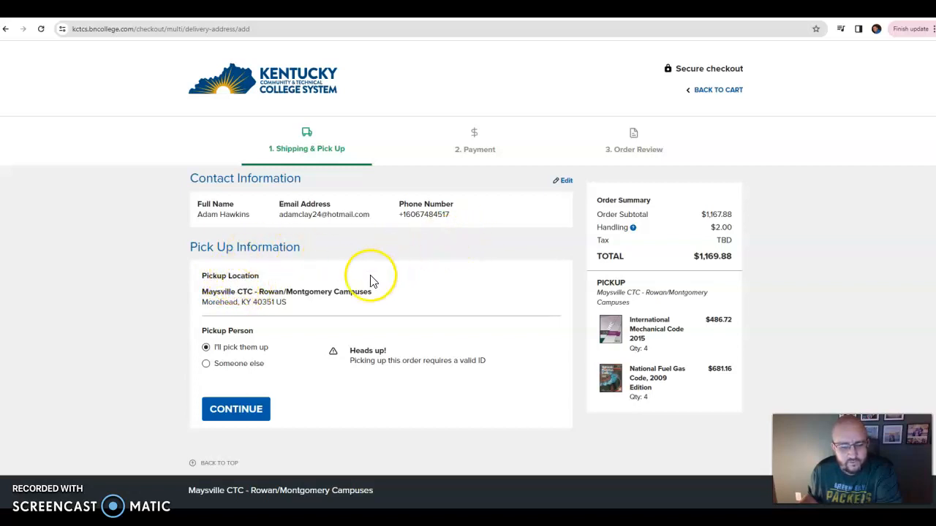
pyautogui.moveTo(175, 374)
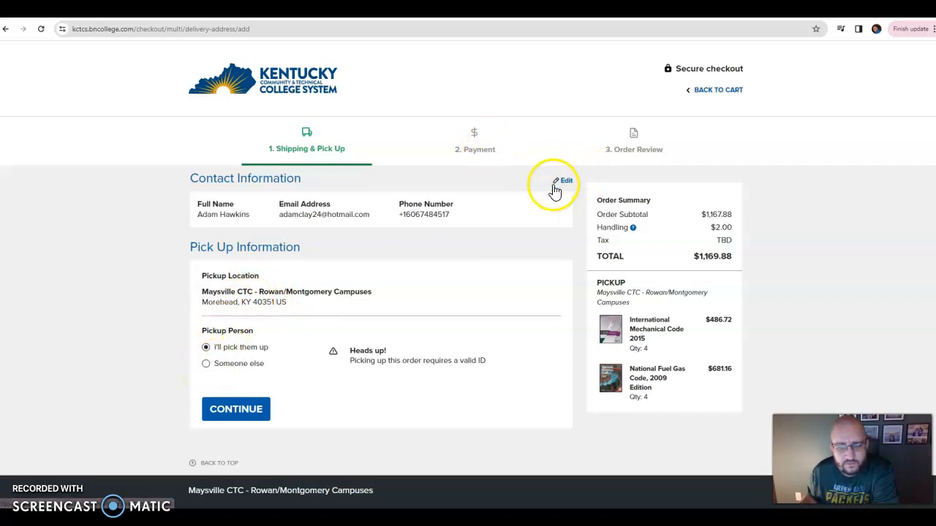
pyautogui.moveTo(459, 239)
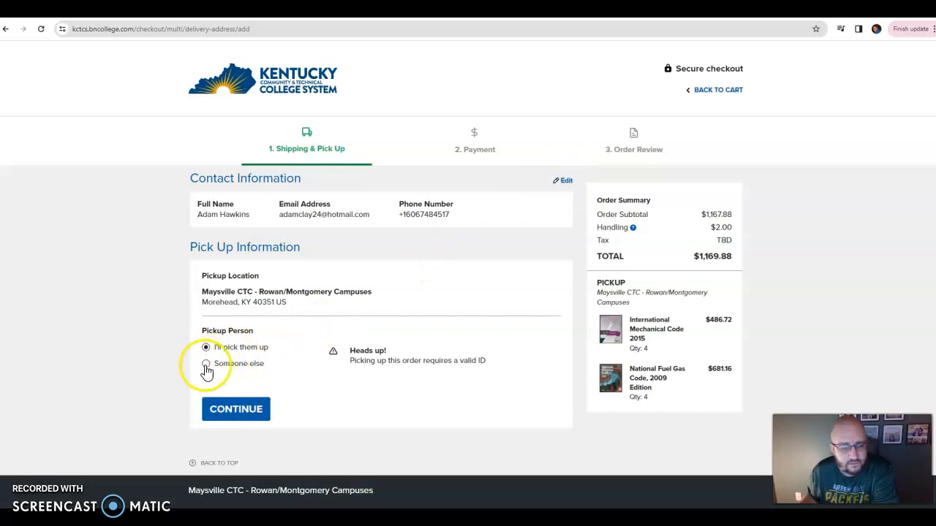
pyautogui.click(206, 347)
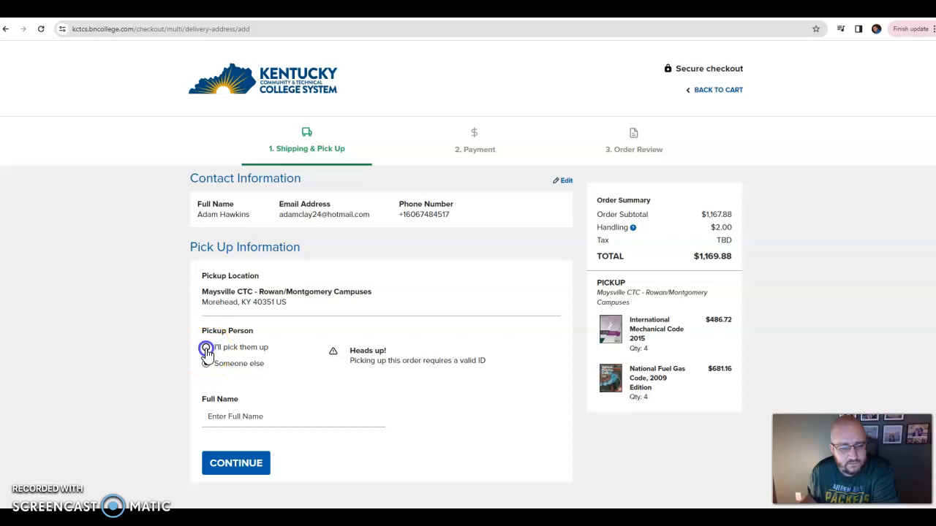
pyautogui.click(206, 346)
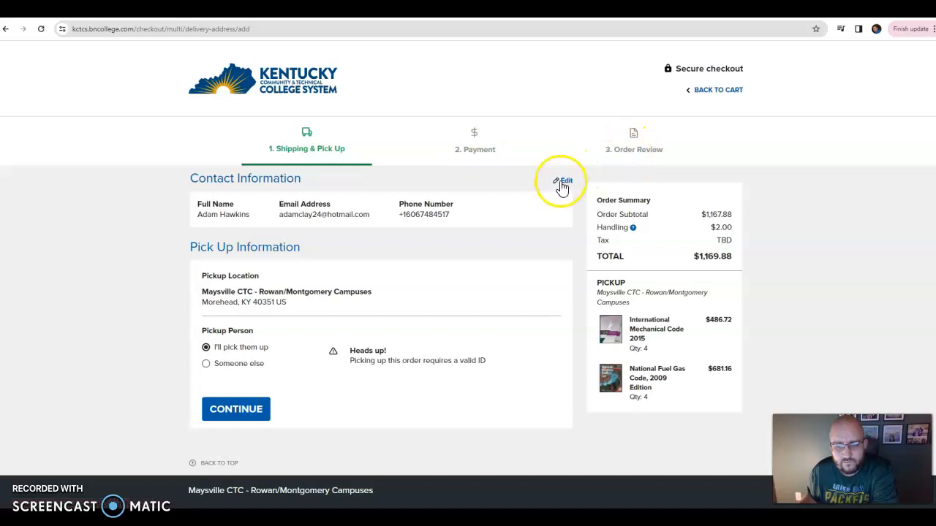
pyautogui.click(563, 180)
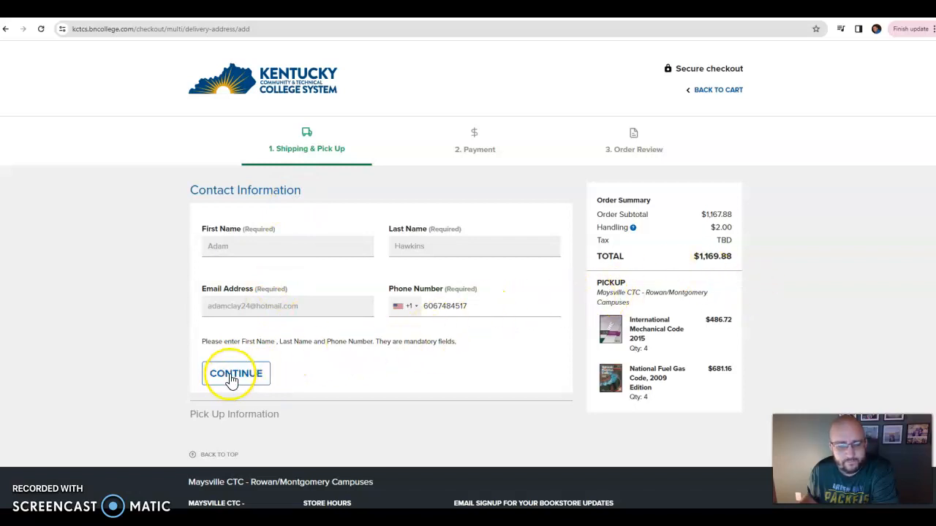
pyautogui.click(235, 373)
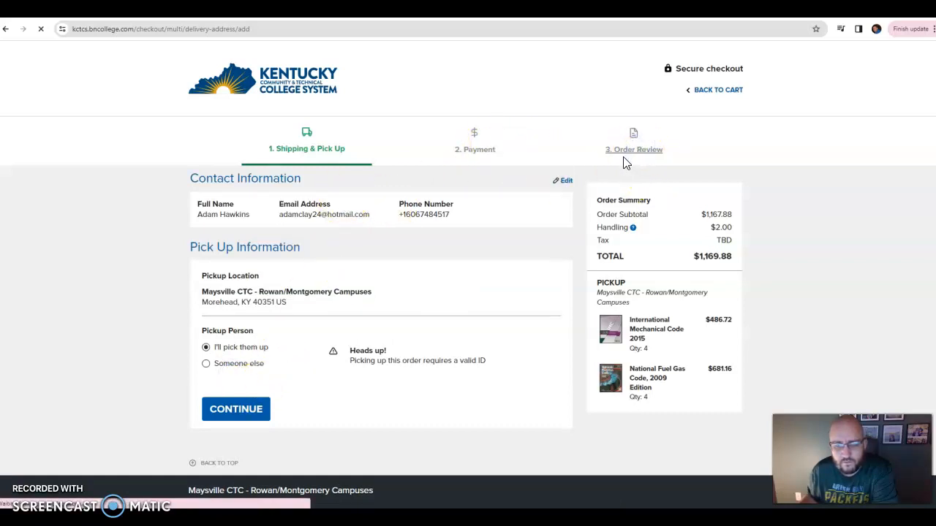
# Step: Reach the Payment step, go back to Shipping & Pick Up, then return to the cart
pyautogui.click(235, 408)
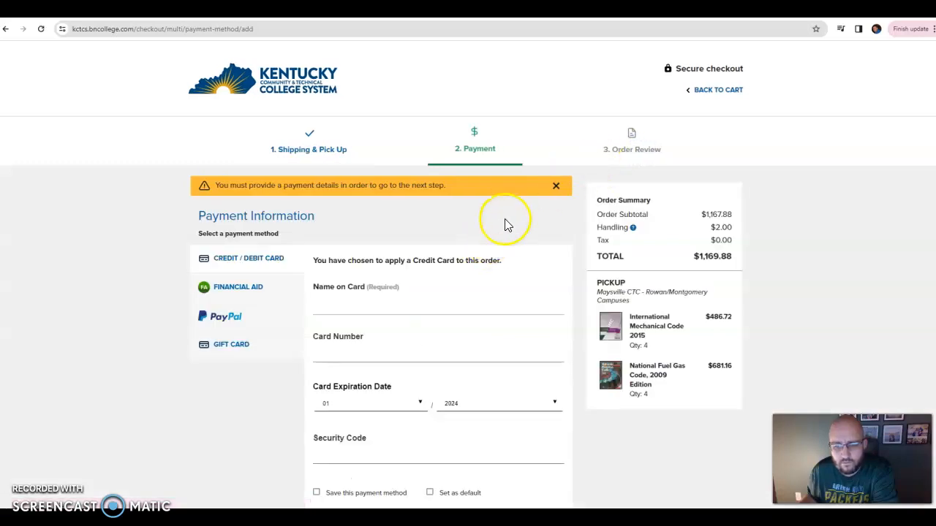
pyautogui.scroll(-3)
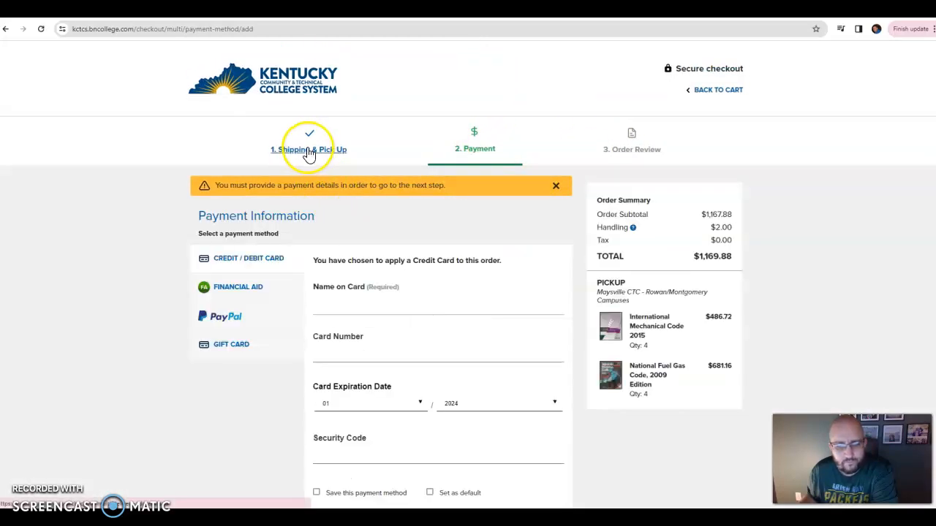
pyautogui.click(306, 149)
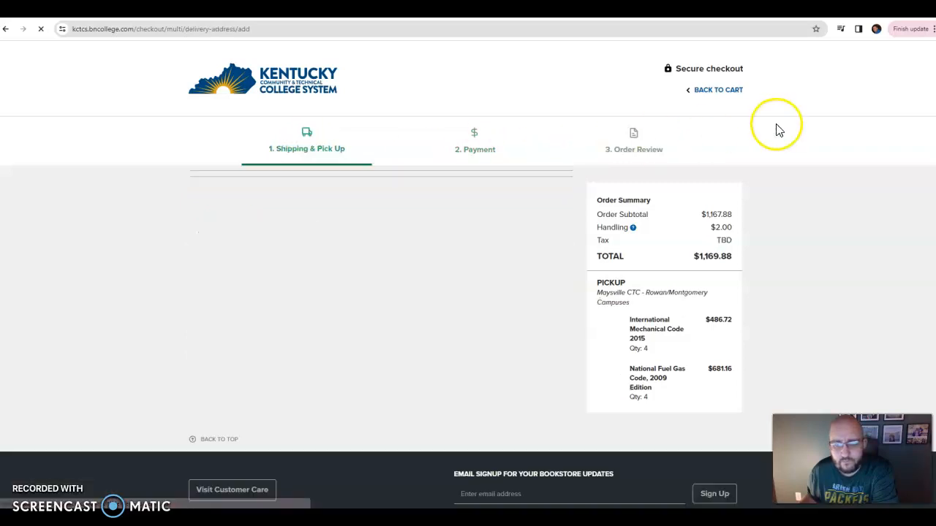
pyautogui.click(717, 89)
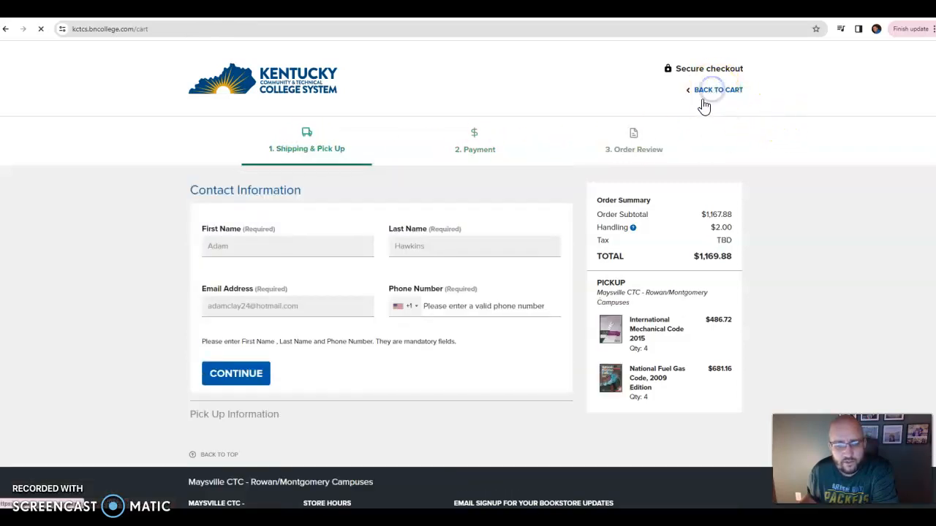
# Step: Switch both ACR 290 code books, including the International Mechanical Code, to Ship To Address
pyautogui.click(717, 89)
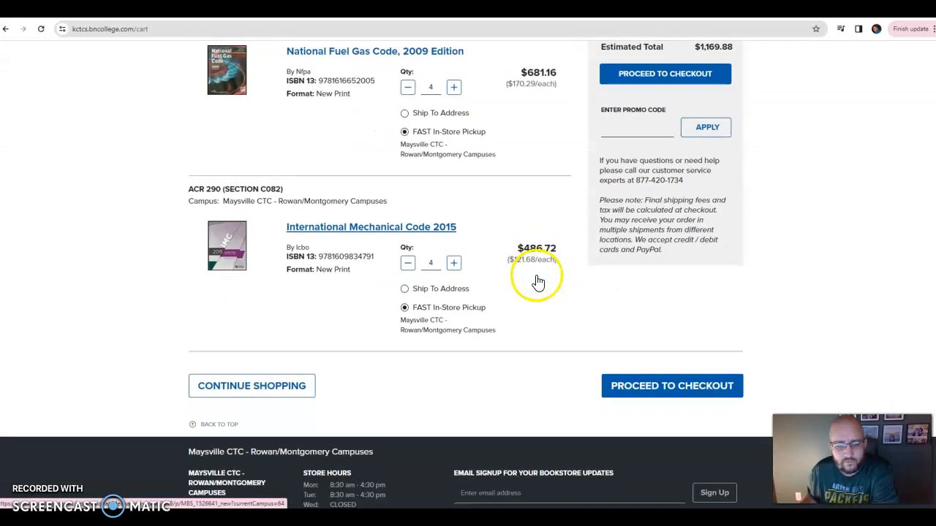
pyautogui.scroll(3)
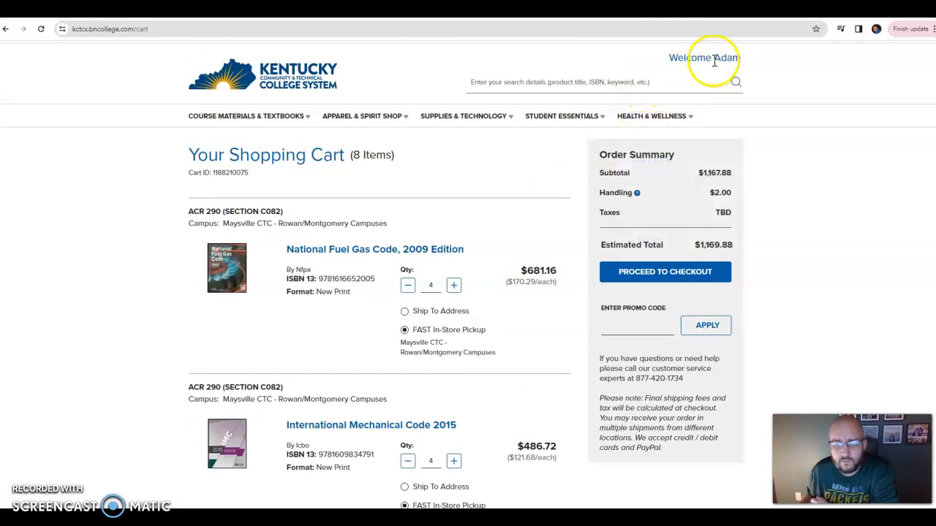
pyautogui.scroll(-3)
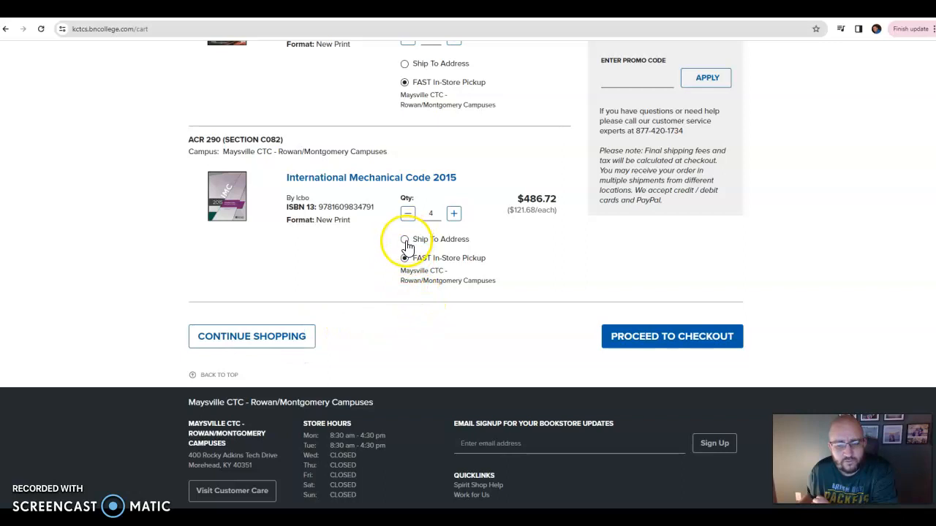
pyautogui.click(404, 212)
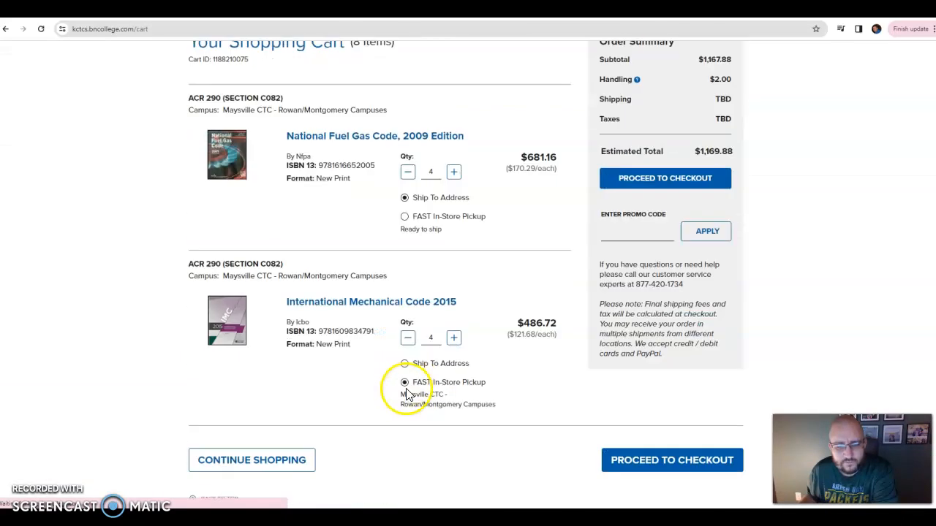
pyautogui.click(404, 382)
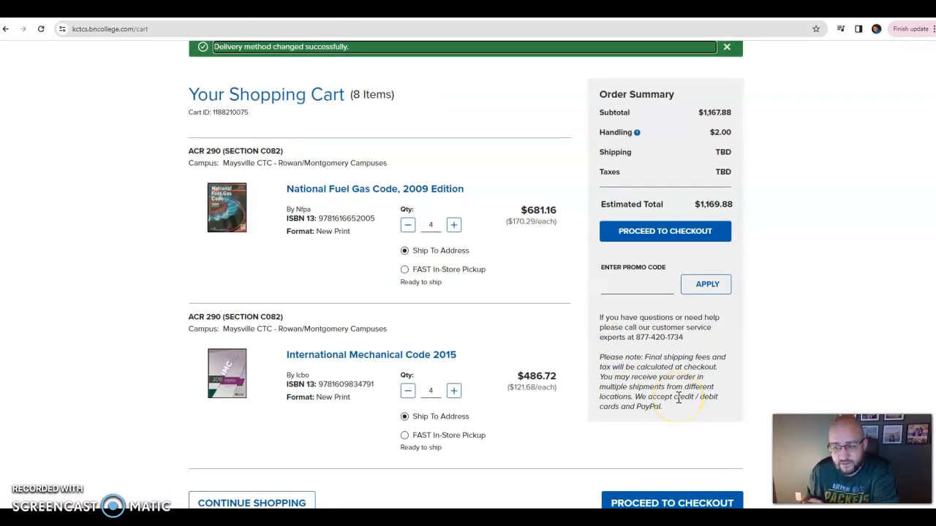
pyautogui.moveTo(687, 345)
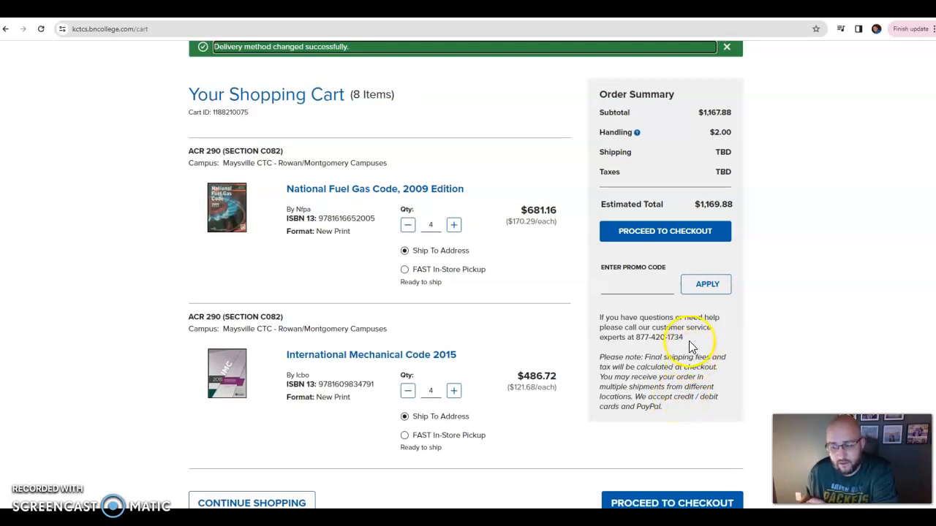
pyautogui.moveTo(602, 342)
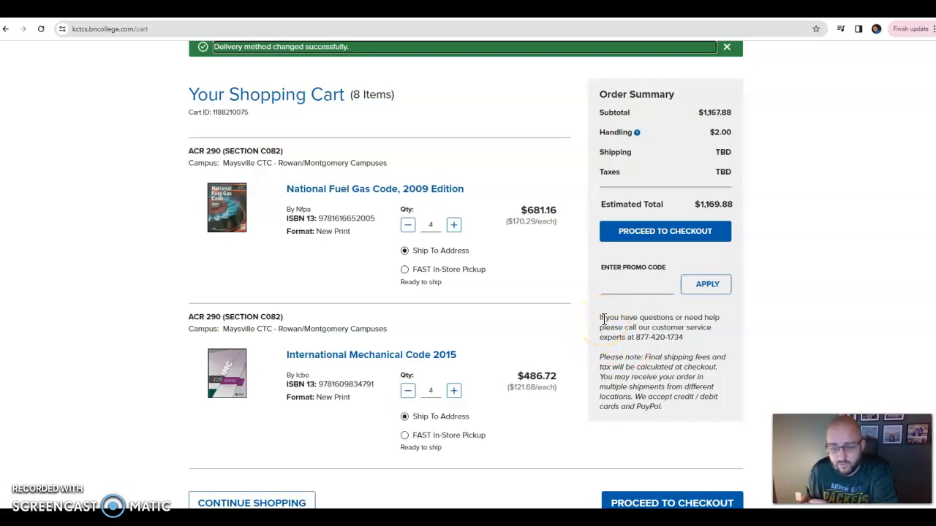
pyautogui.scroll(-3)
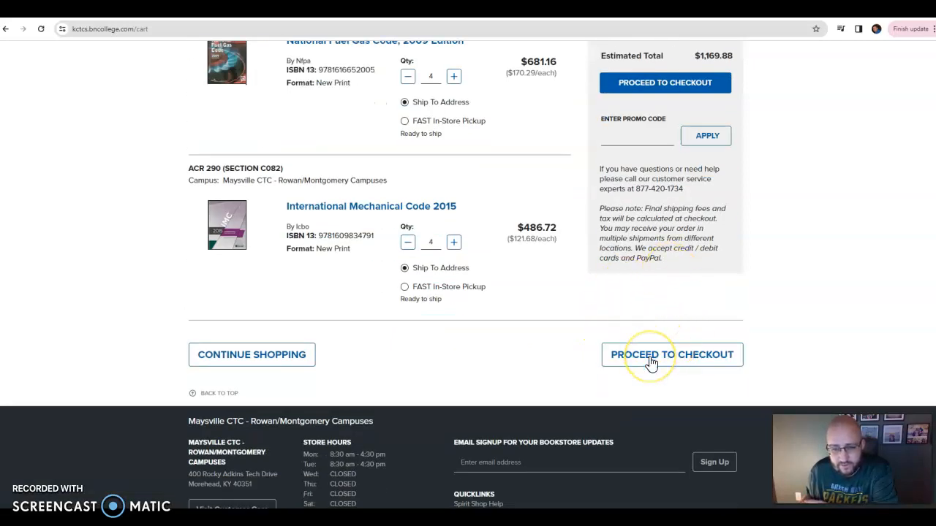
pyautogui.click(671, 354)
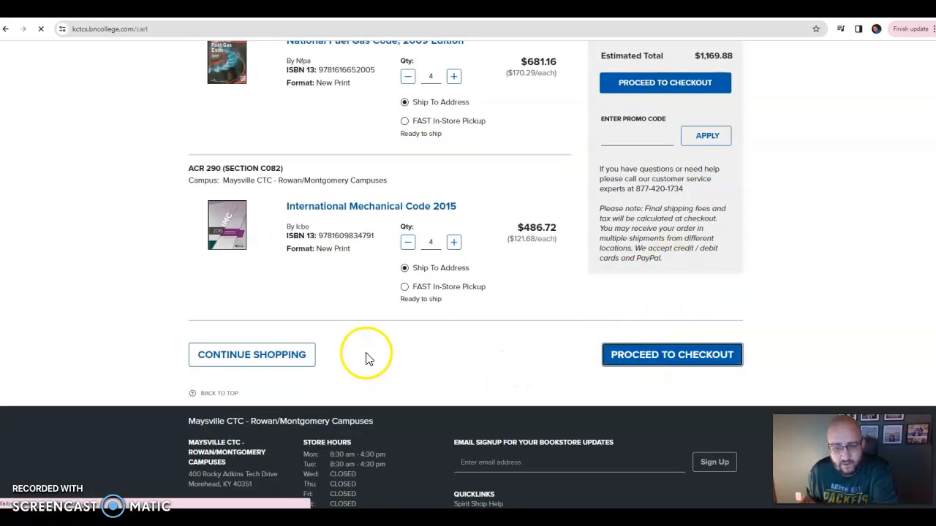
pyautogui.click(671, 355)
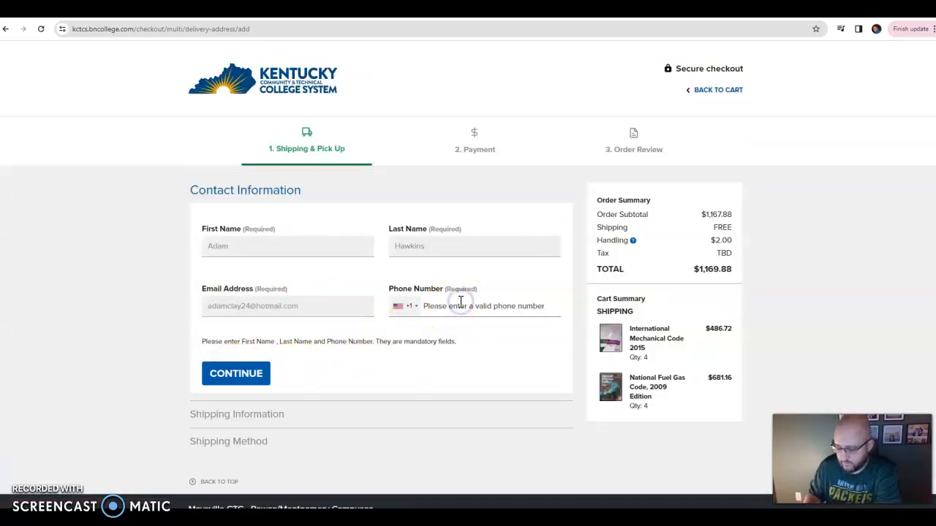
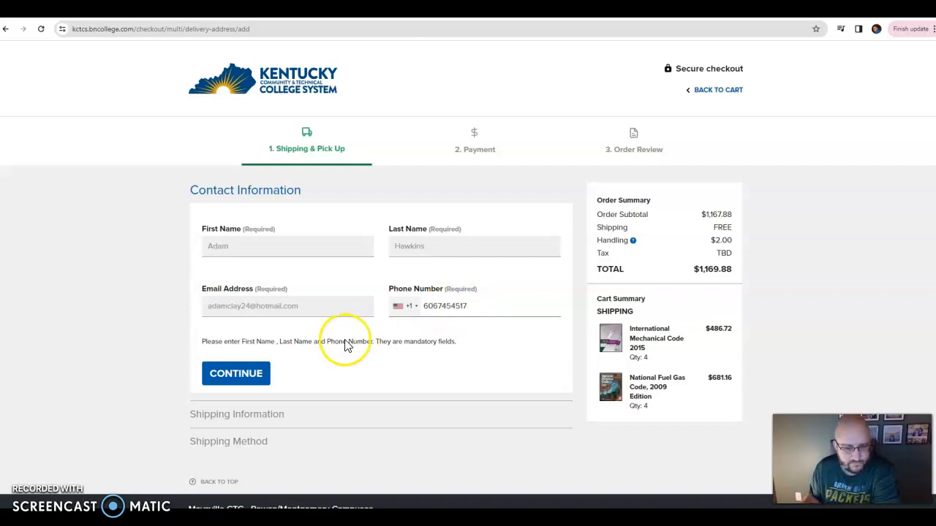
pyautogui.click(235, 374)
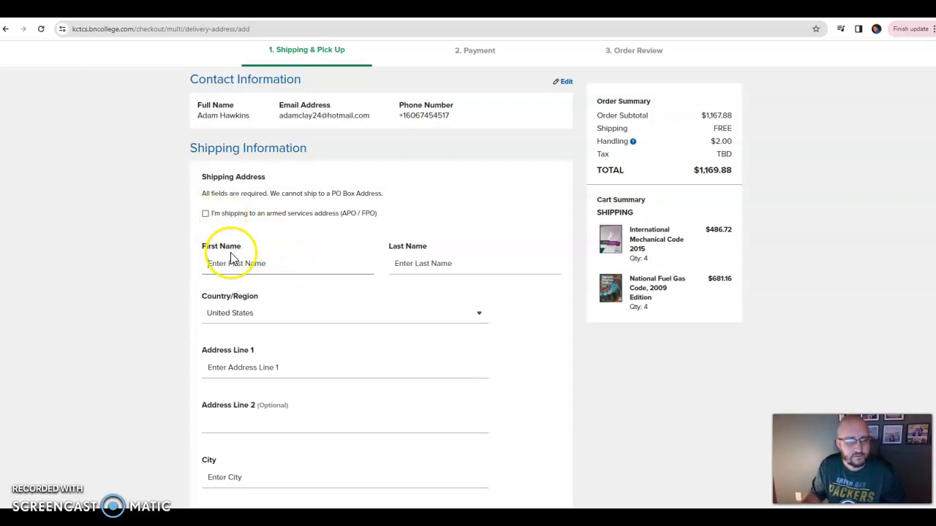
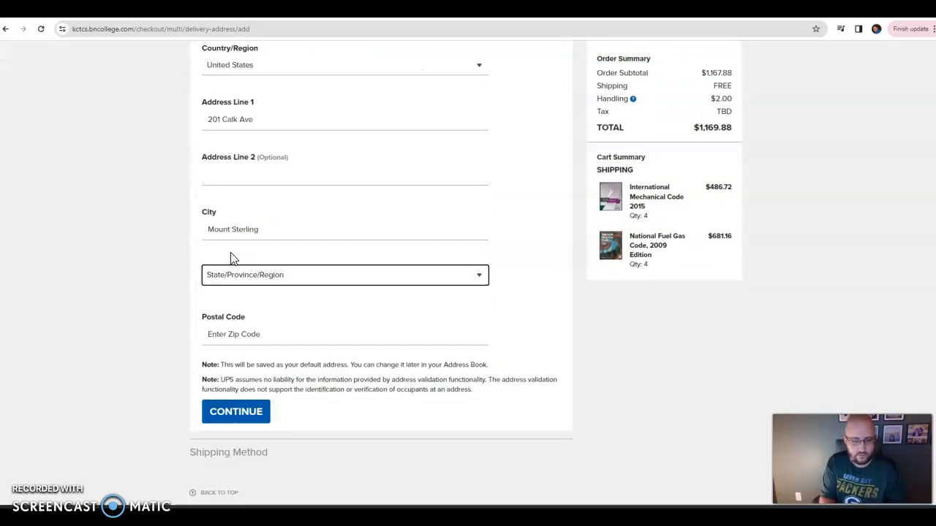
pyautogui.click(345, 275)
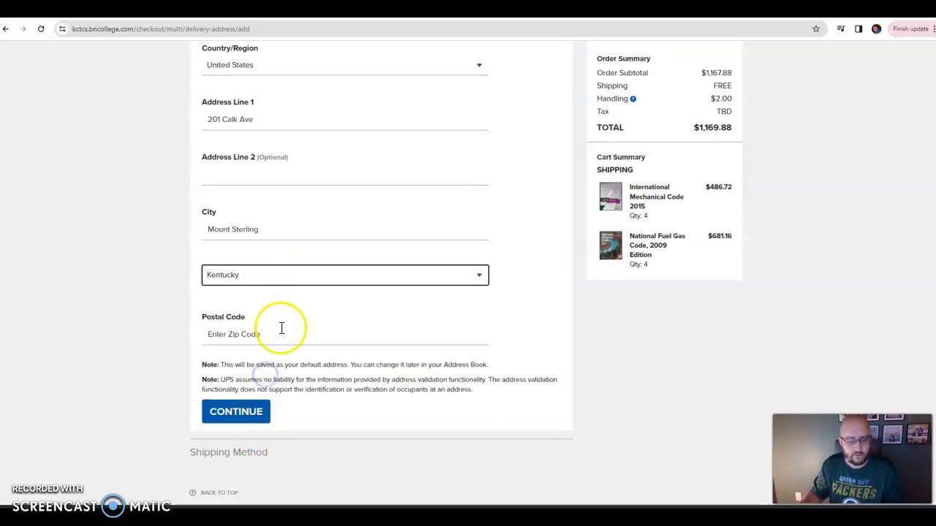
pyautogui.write('4')
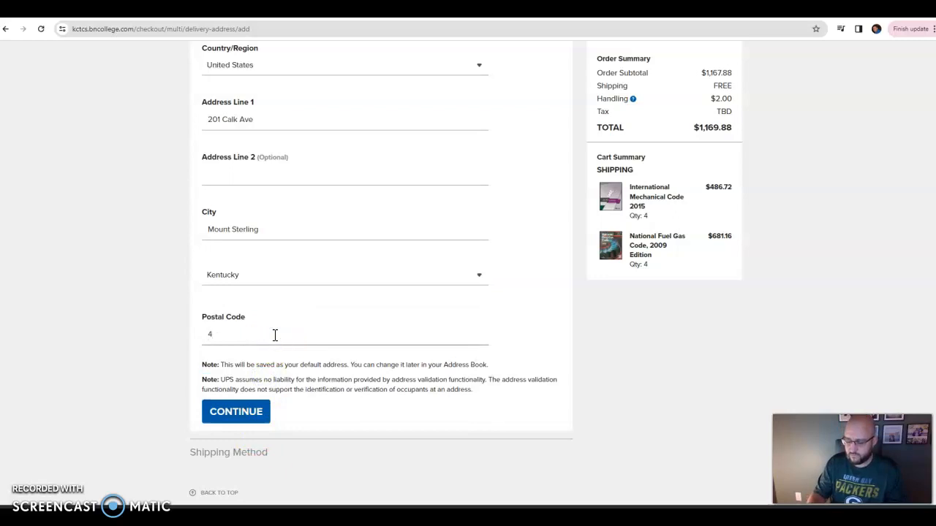
pyautogui.write('0353')
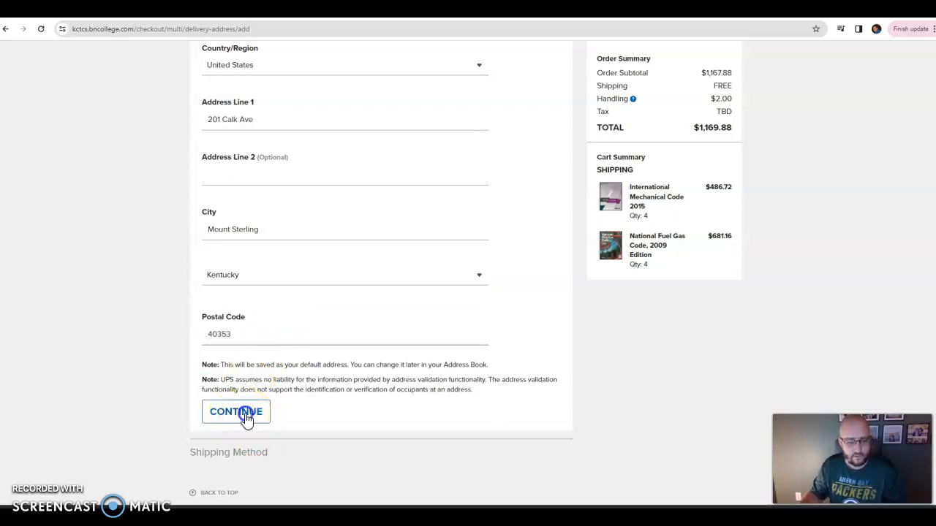
pyautogui.click(235, 410)
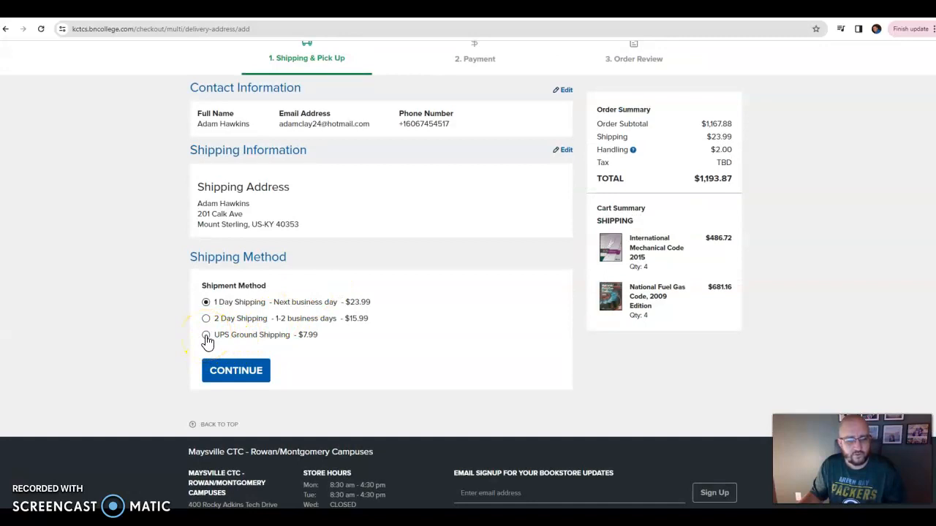
# Step: Choose UPS Ground shipping and accept the suggested address, reaching Payment at $1,177.87
pyautogui.click(206, 335)
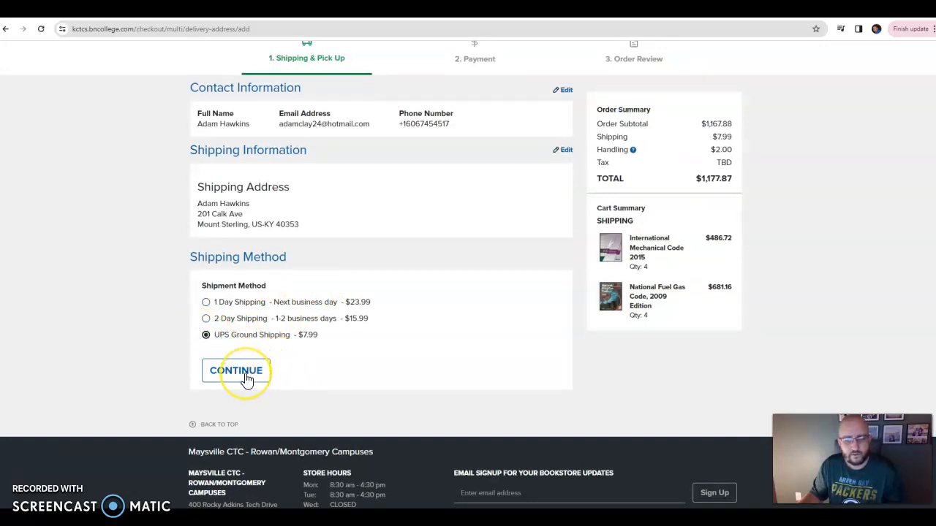
pyautogui.click(236, 371)
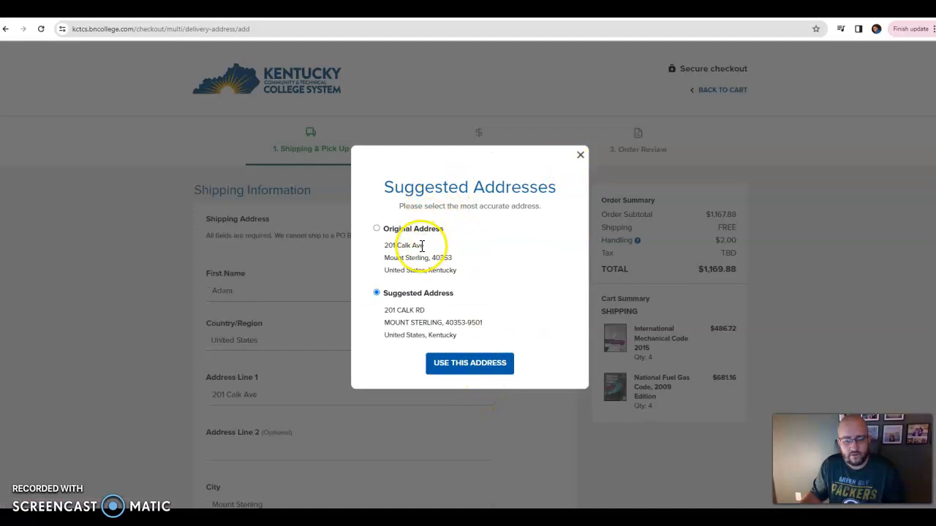
pyautogui.click(469, 364)
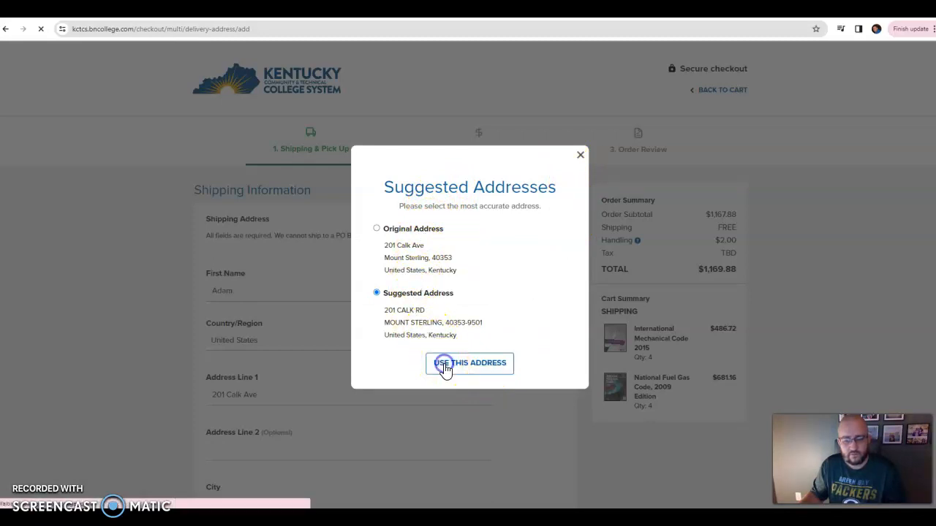
pyautogui.click(469, 362)
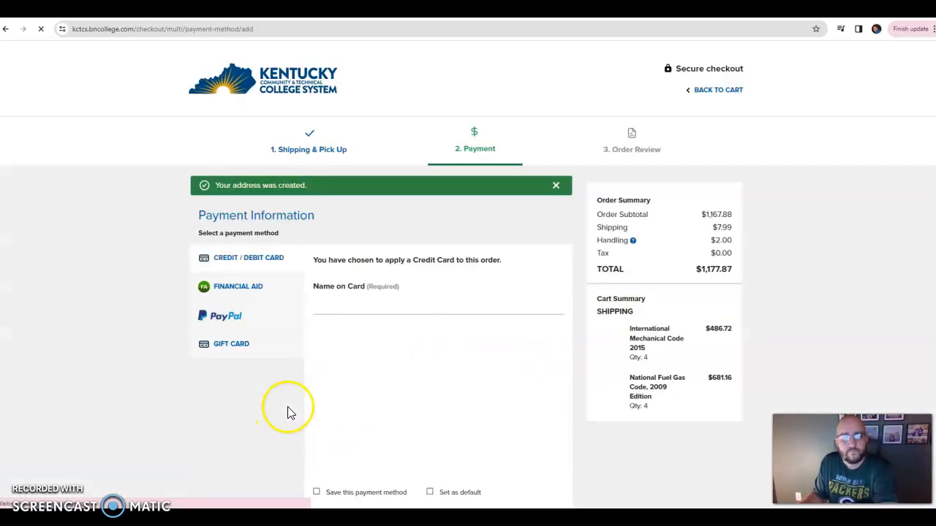
pyautogui.scroll(-3)
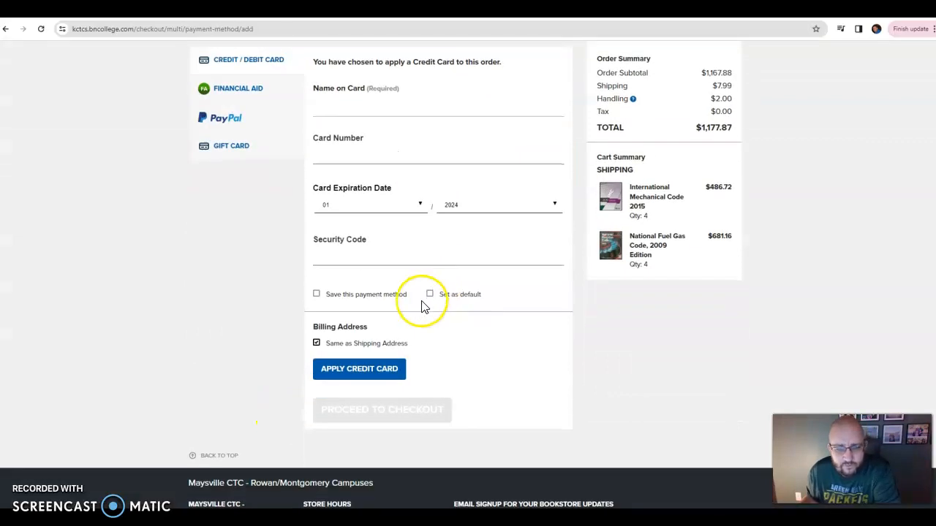